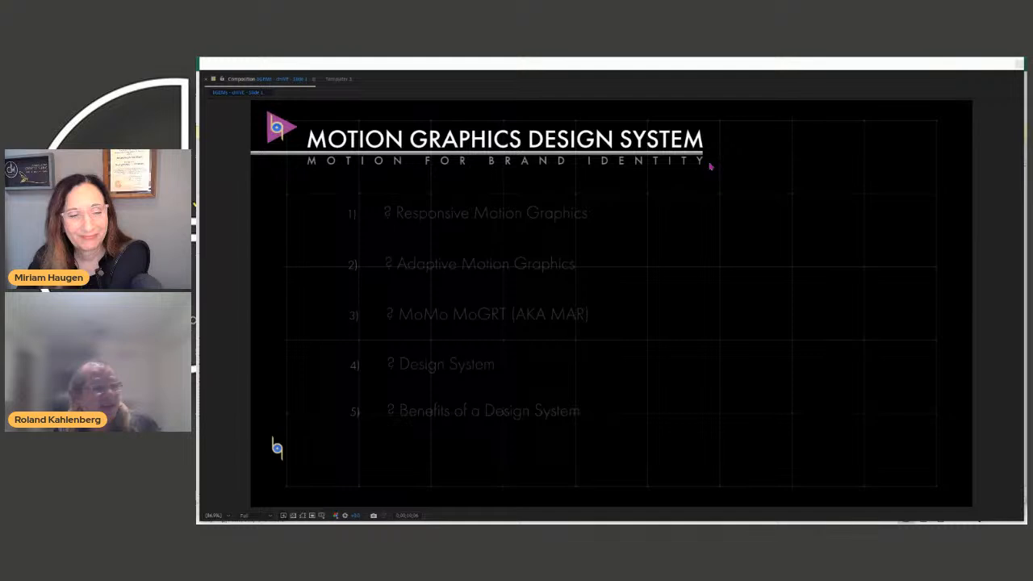
mouse_move(632, 186)
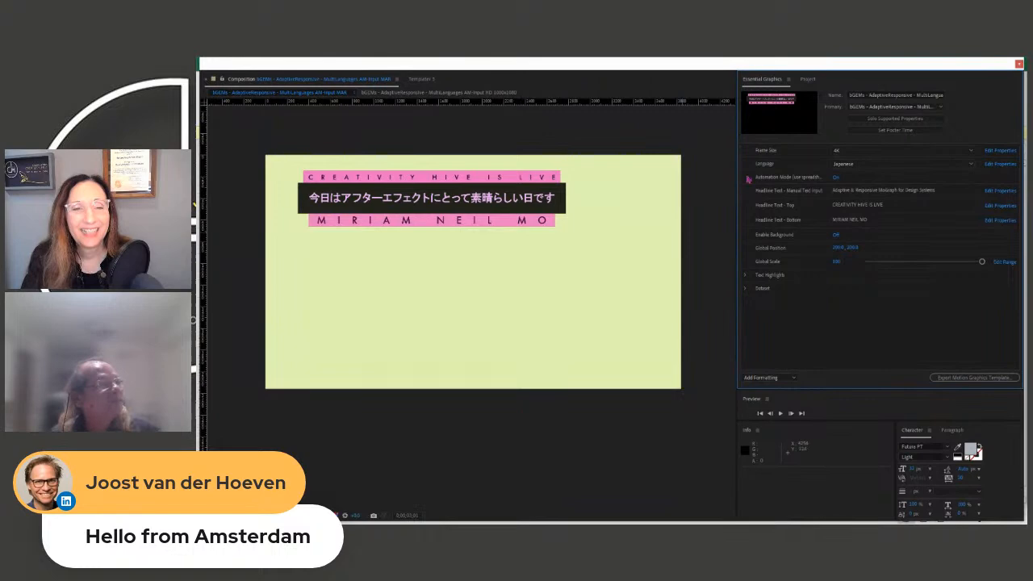
Choose a larger Frame Size preset so the lower third sits small in the frame
click(900, 150)
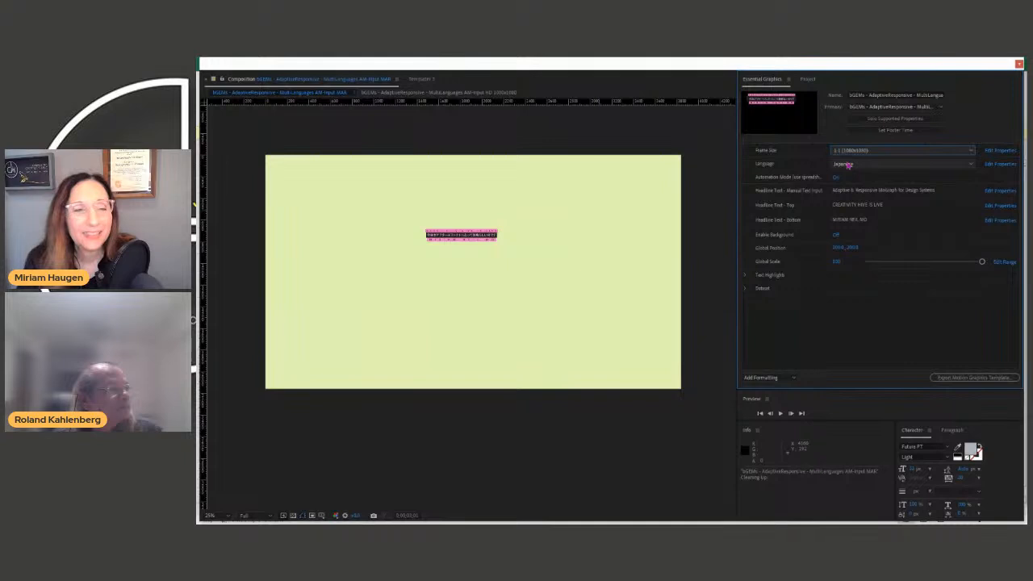
Show the timeline of stacked size-variant layers and select the bottom variant layer
click(901, 150)
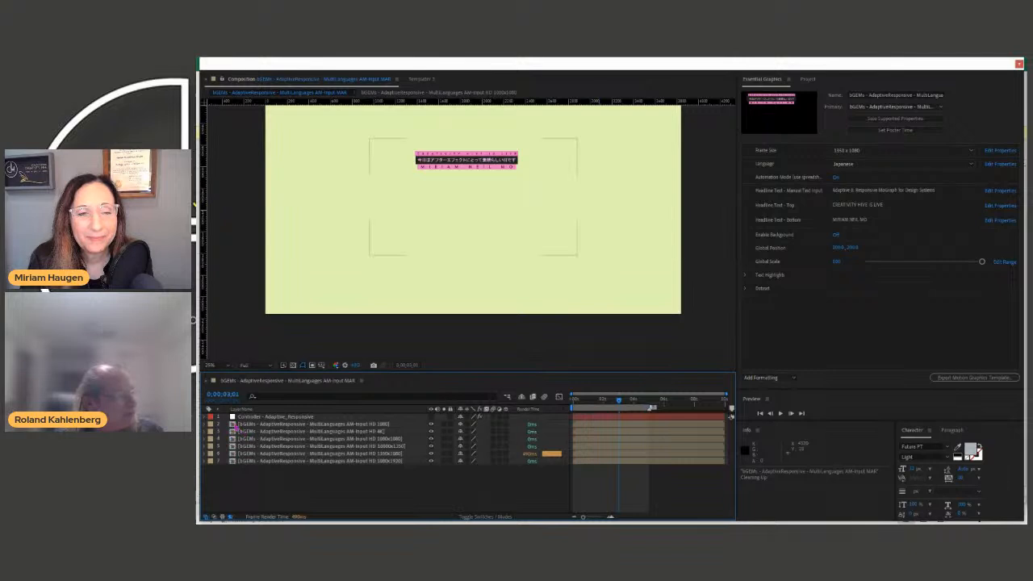
click(274, 462)
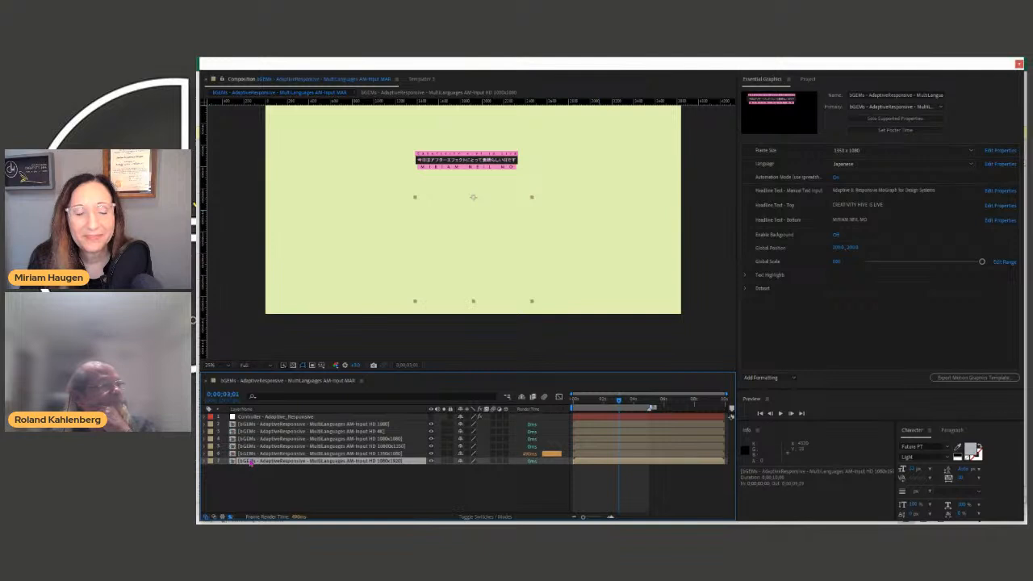
click(322, 437)
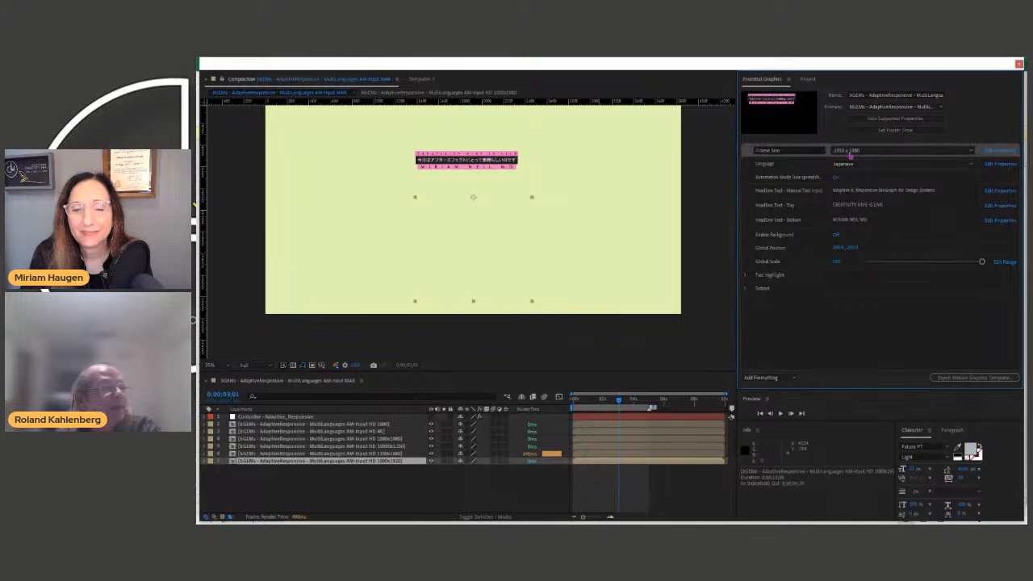
Set the Frame Size back to HD 1080 so the graphic fills its usual proportion
click(900, 150)
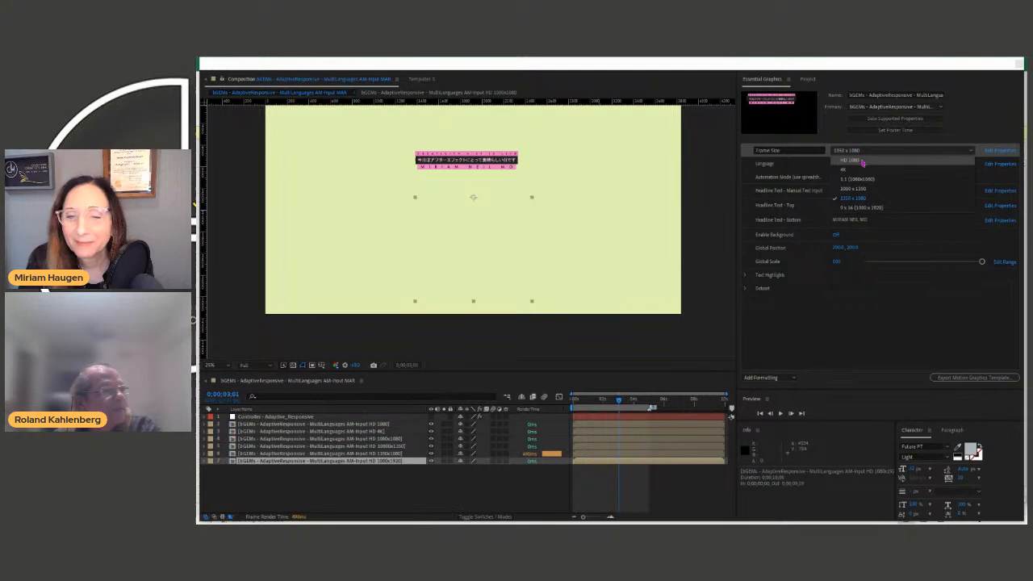
click(852, 160)
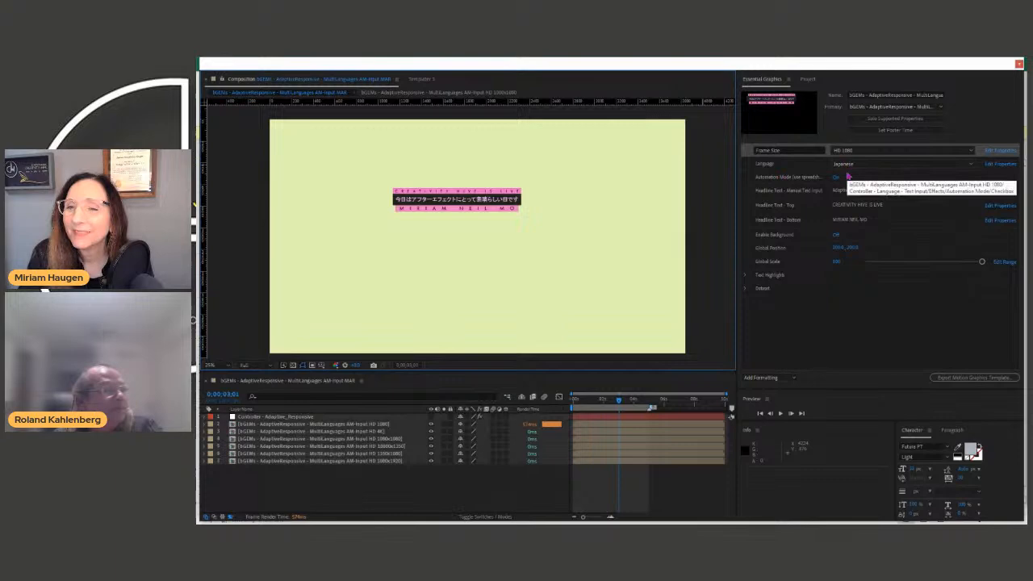
Cycle the headline Language through Korean and other options
click(901, 163)
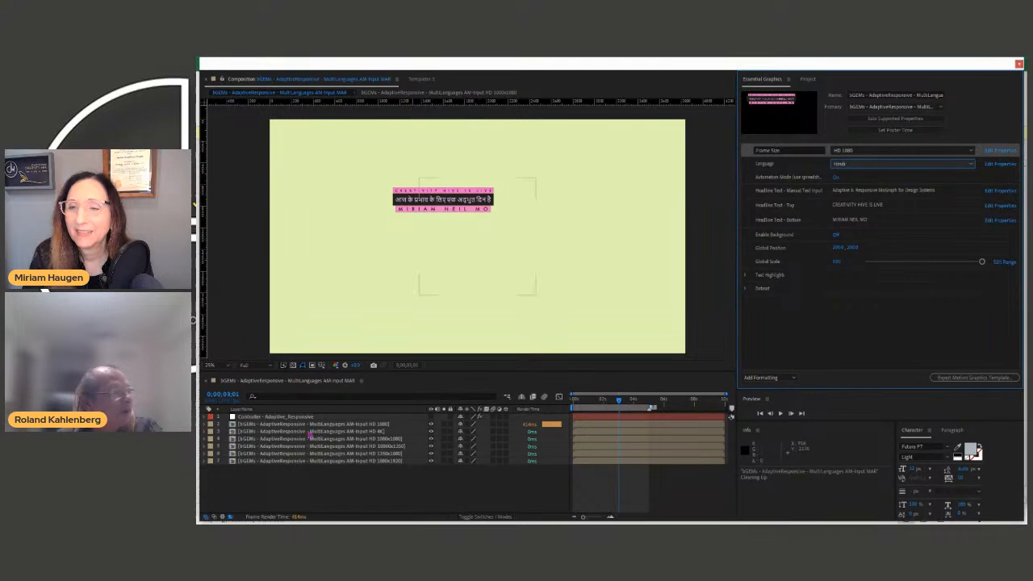
click(900, 165)
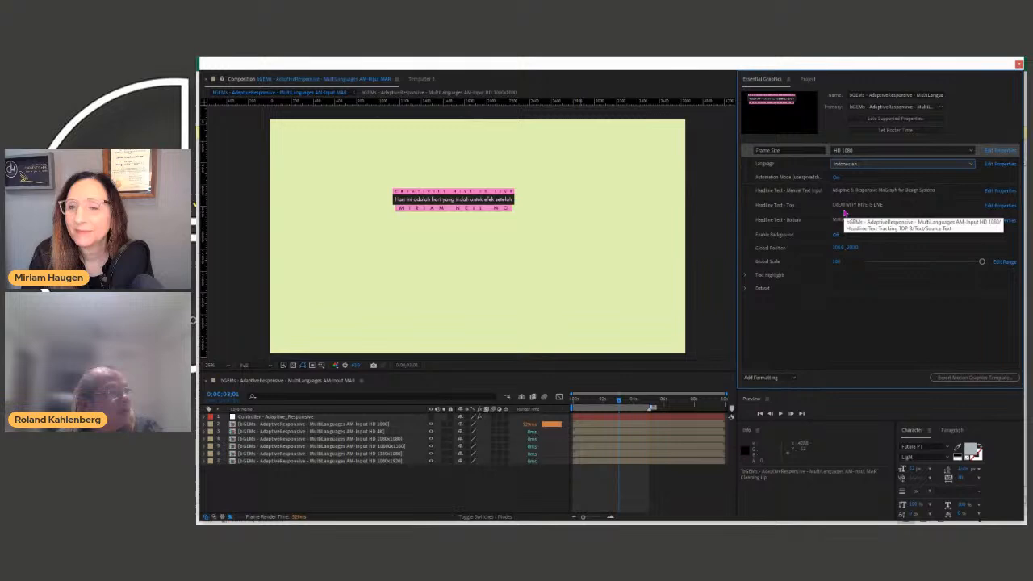
click(900, 164)
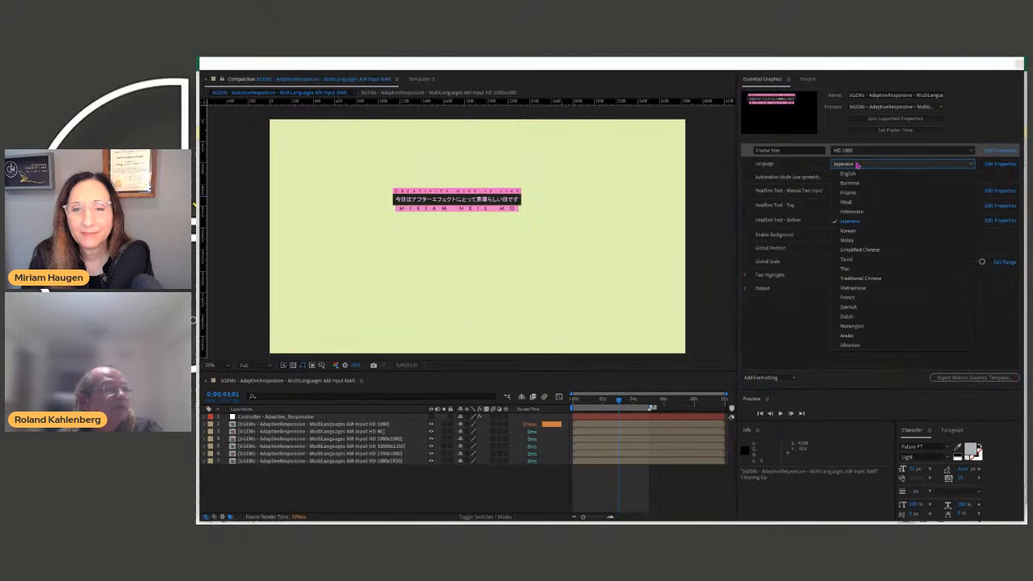
click(847, 231)
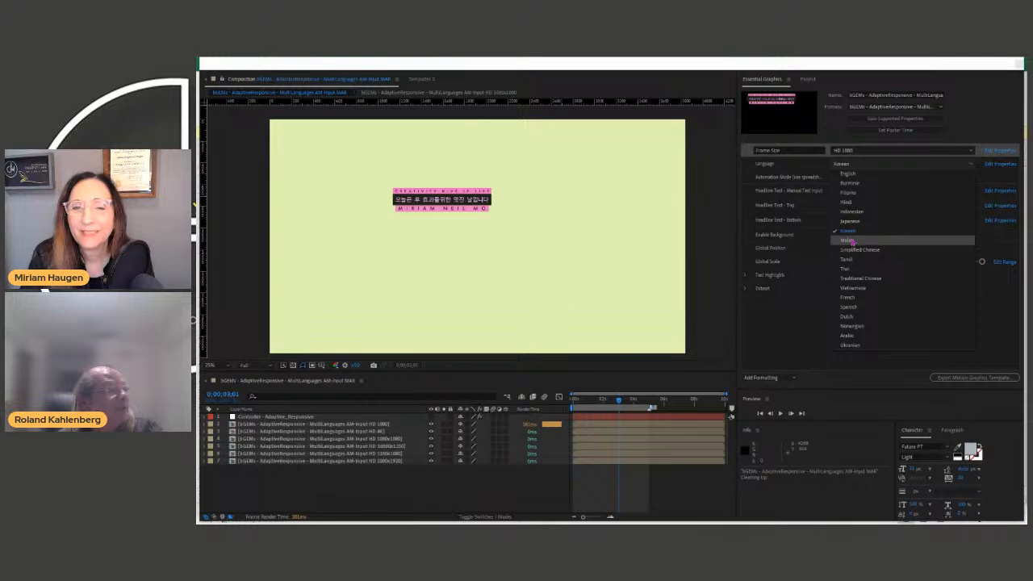
Try Vietnamese and Thai, then settle the headline on Traditional Chinese
click(846, 239)
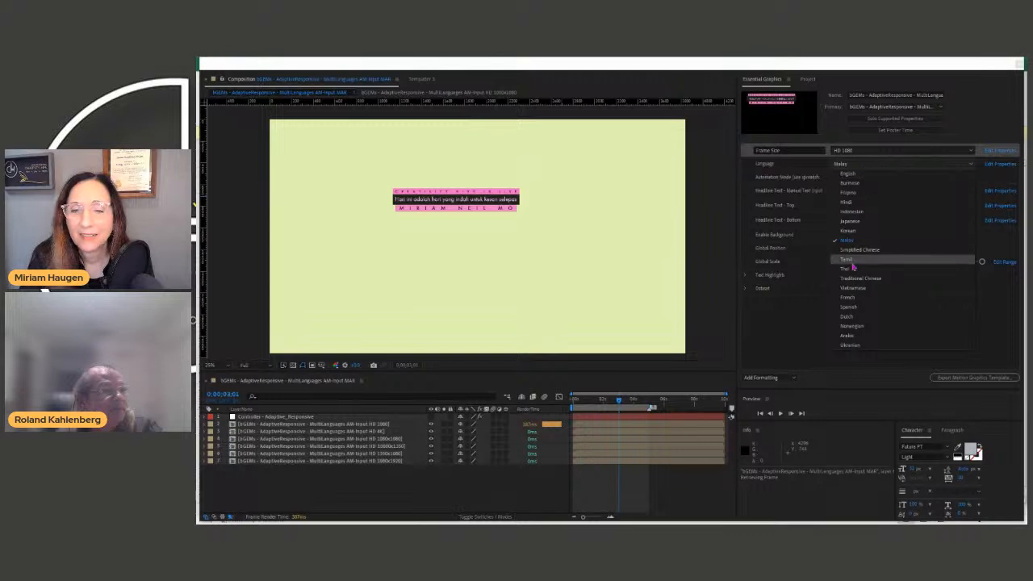
click(845, 258)
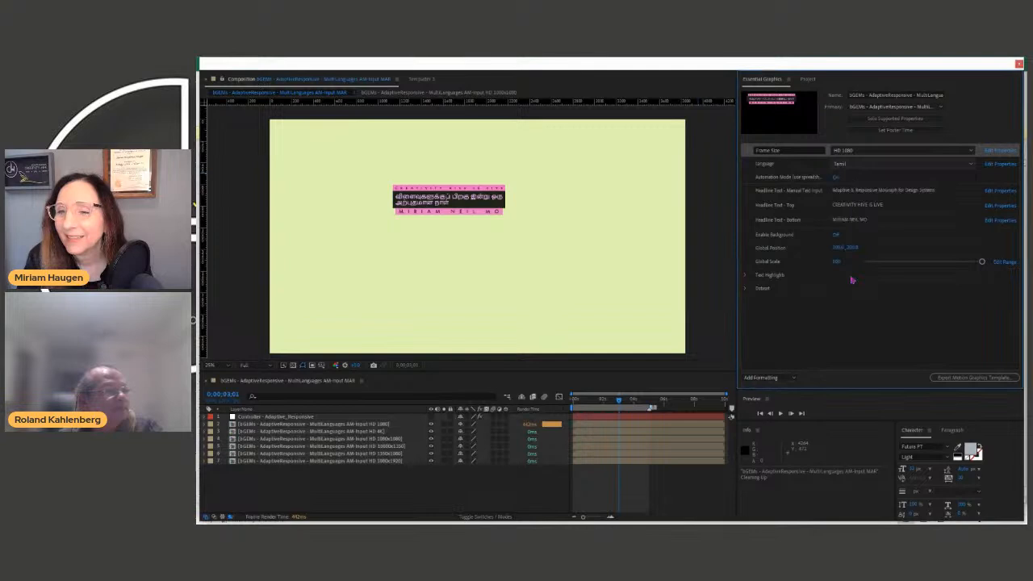
click(901, 165)
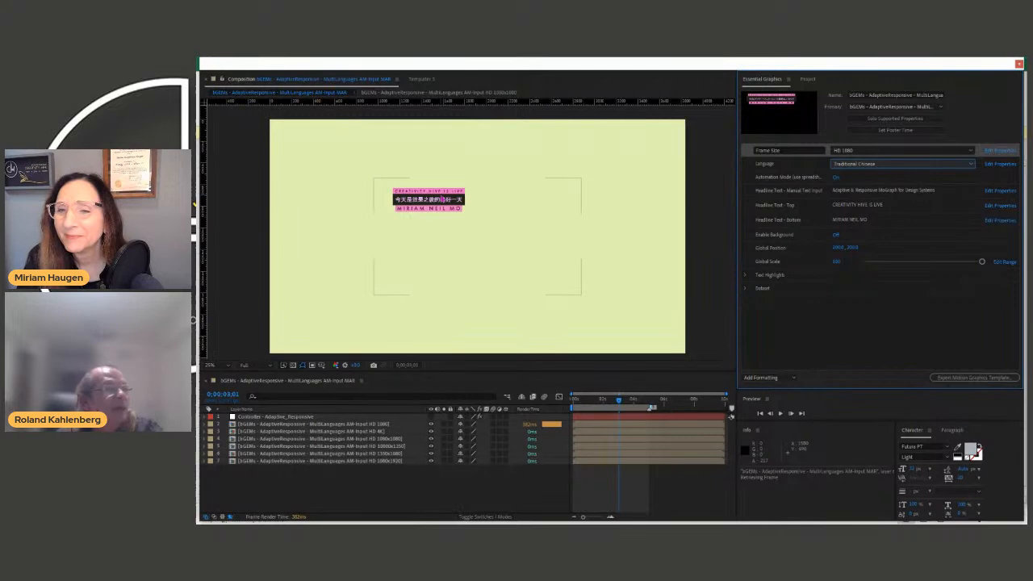
click(900, 150)
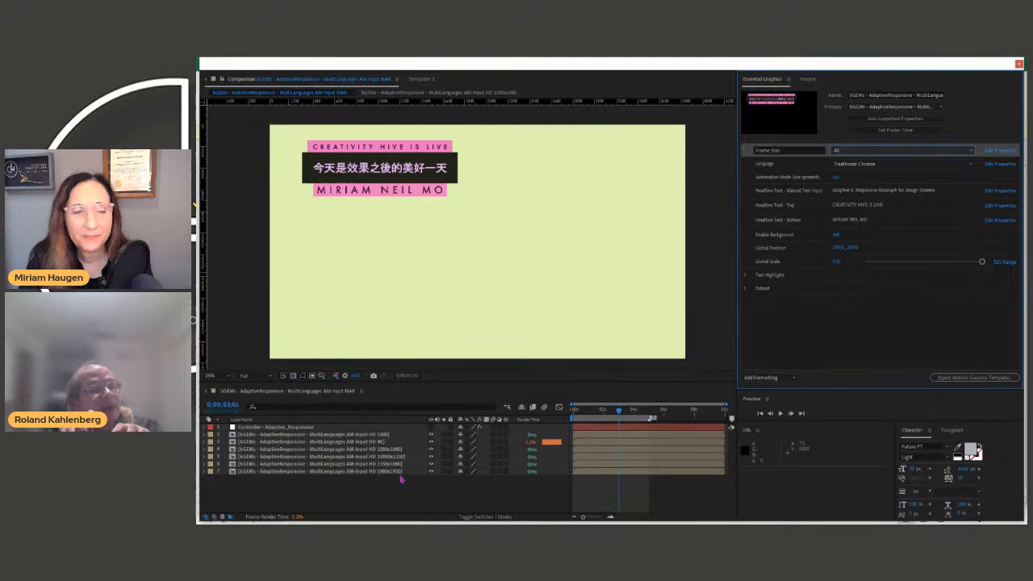
Select the responsive lower-third layer and edit its name line to MIRIAM
click(322, 434)
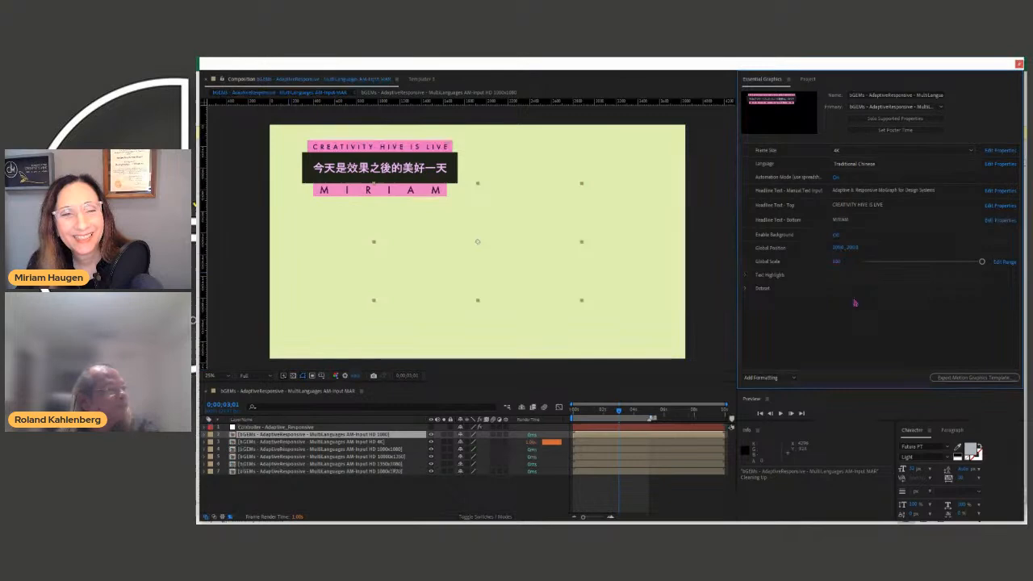
click(901, 220)
text( ROLAND)
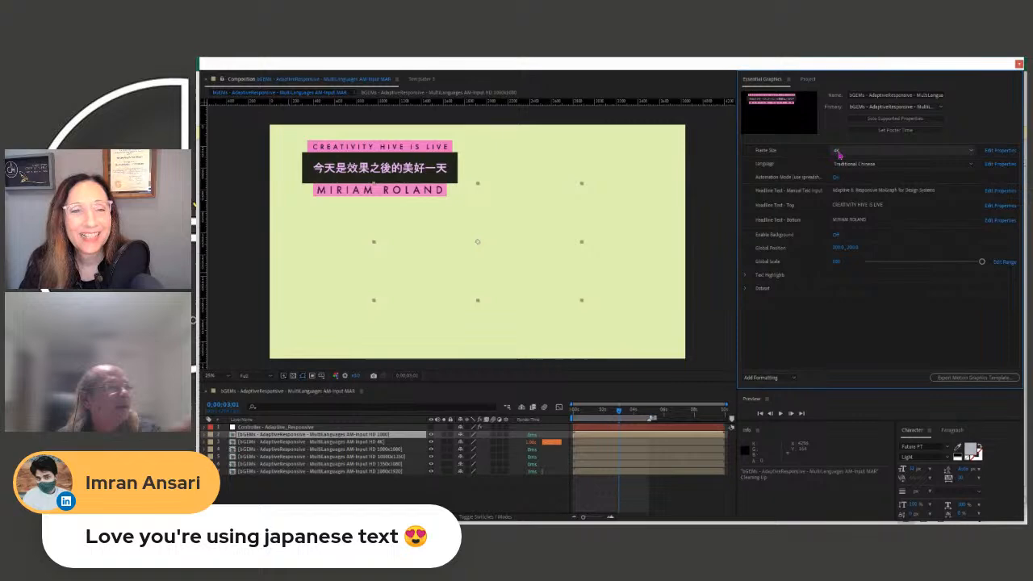
click(900, 150)
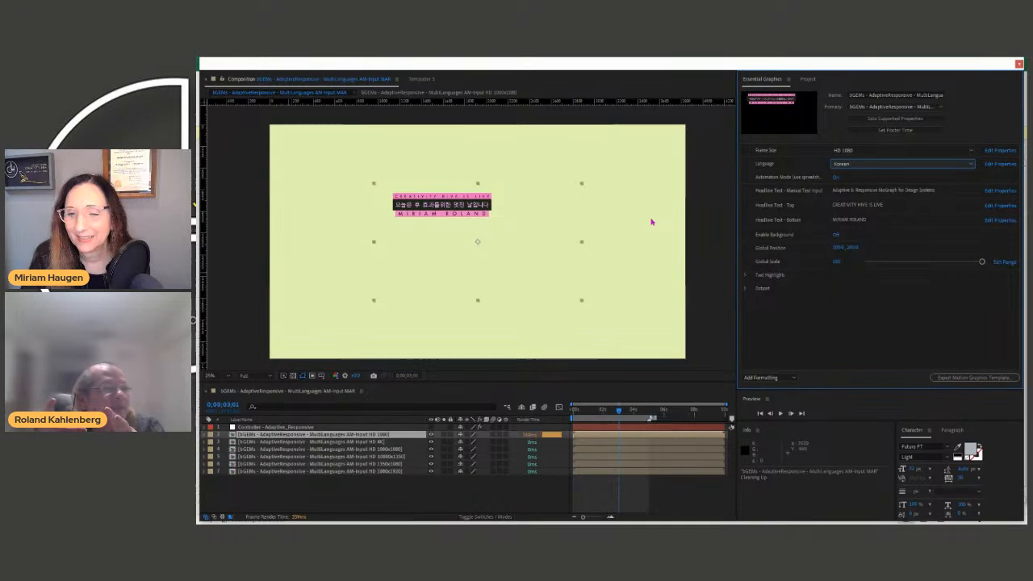
mouse_move(707, 133)
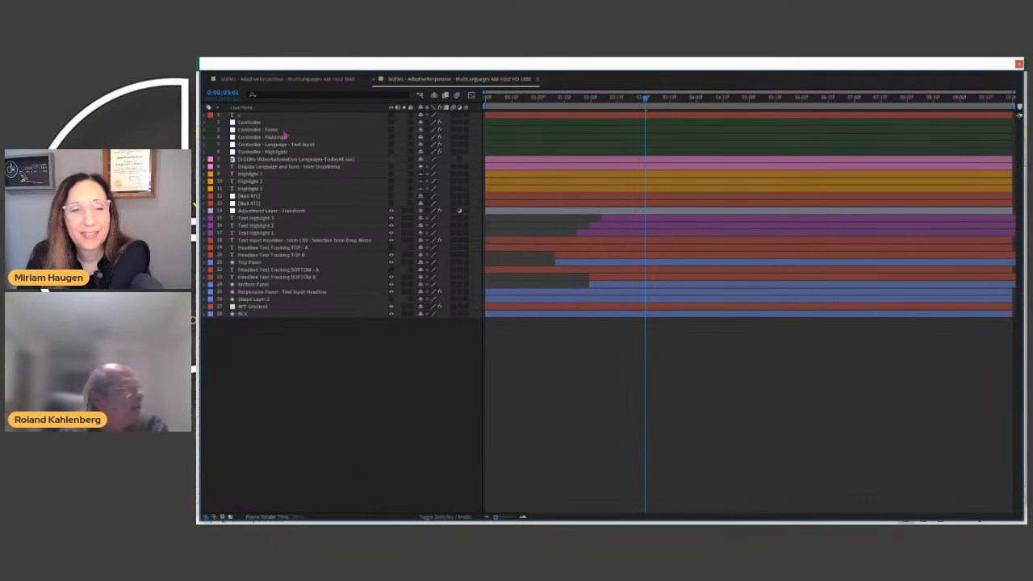
Select a layer inside the nested lower-third composition to reveal its structure
click(294, 160)
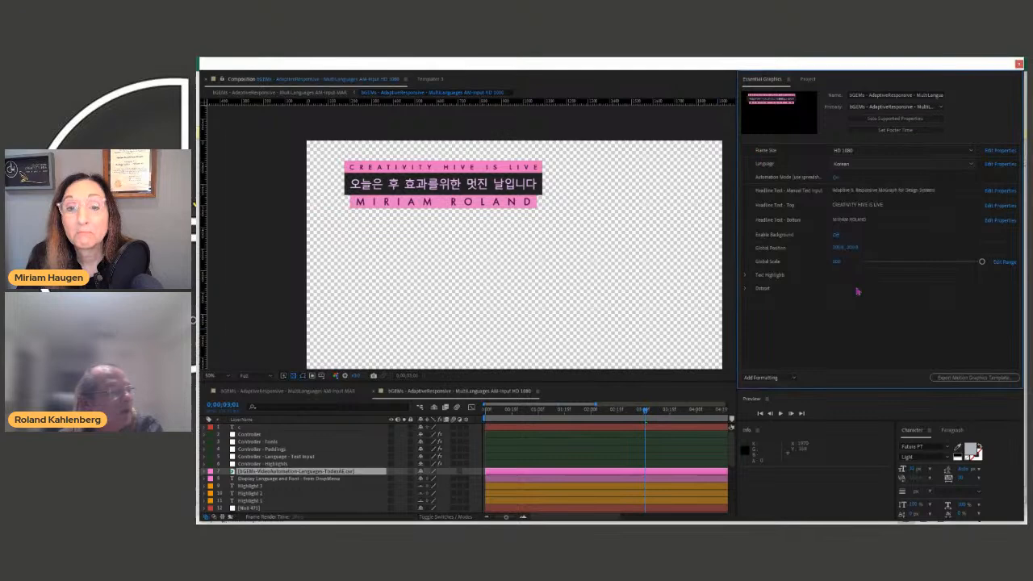
Switch the headline to Vietnamese and move the graphic onto a larger transparent frame
click(900, 163)
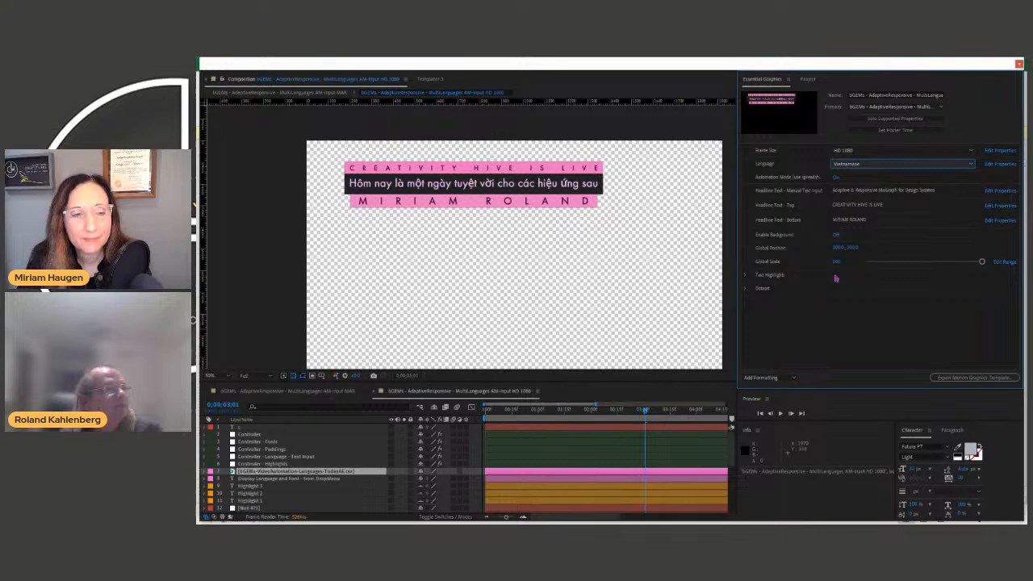
click(900, 150)
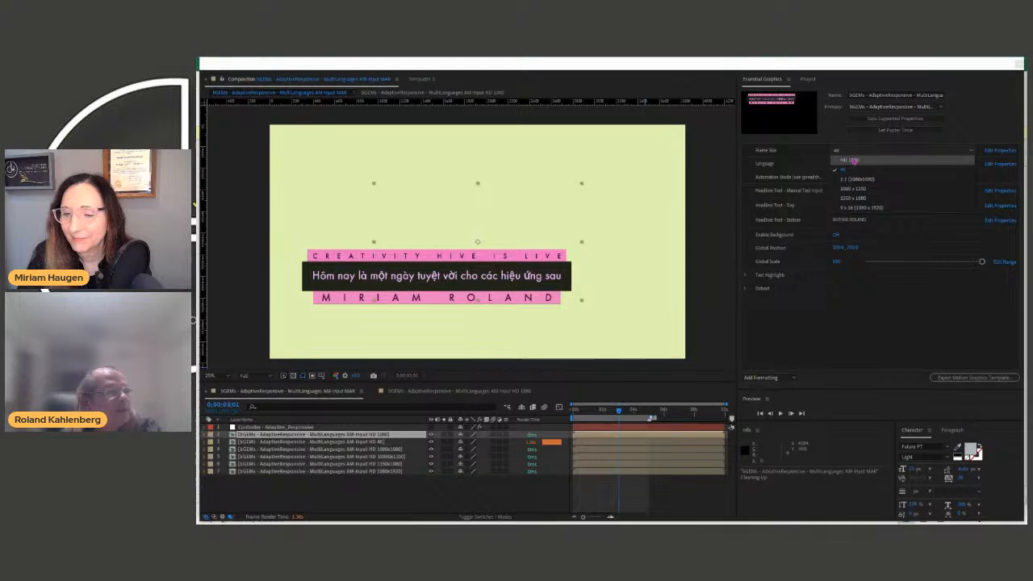
click(845, 169)
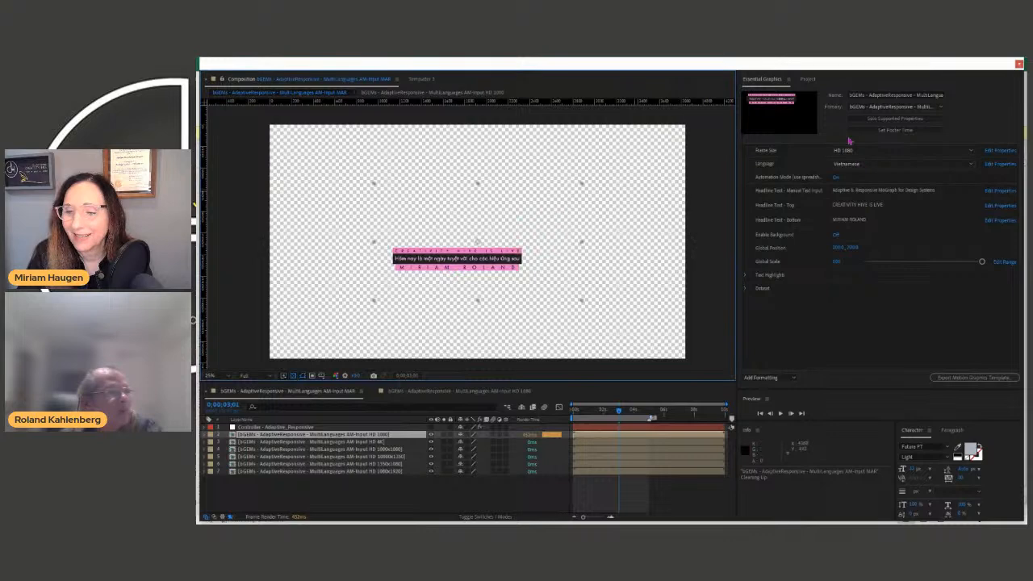
Turn off the title and name lines, leaving only the Vietnamese headline bar
click(901, 150)
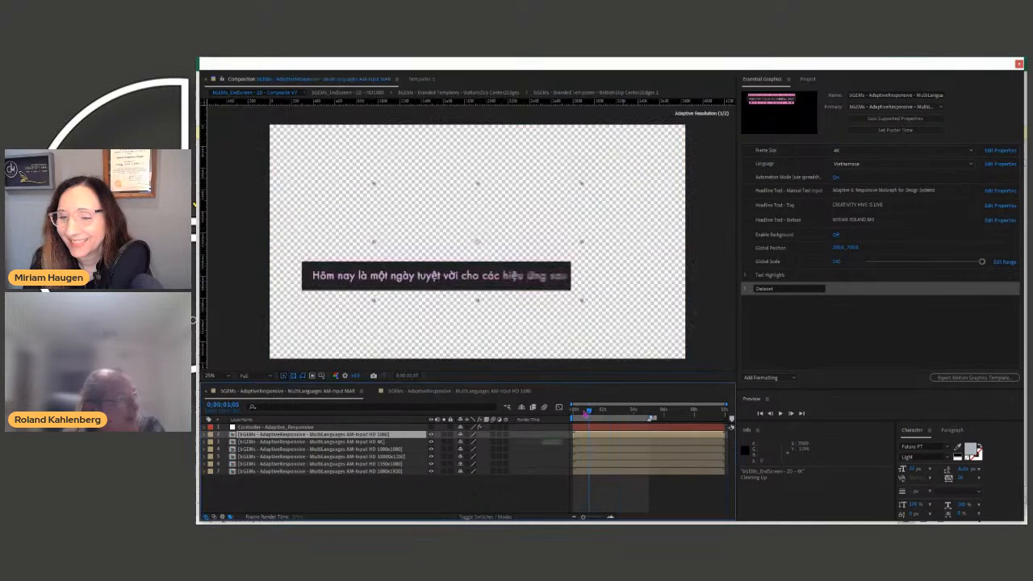
Drag the Global Scale slider up to enlarge the whole lower third
drag(584, 413, 642, 413)
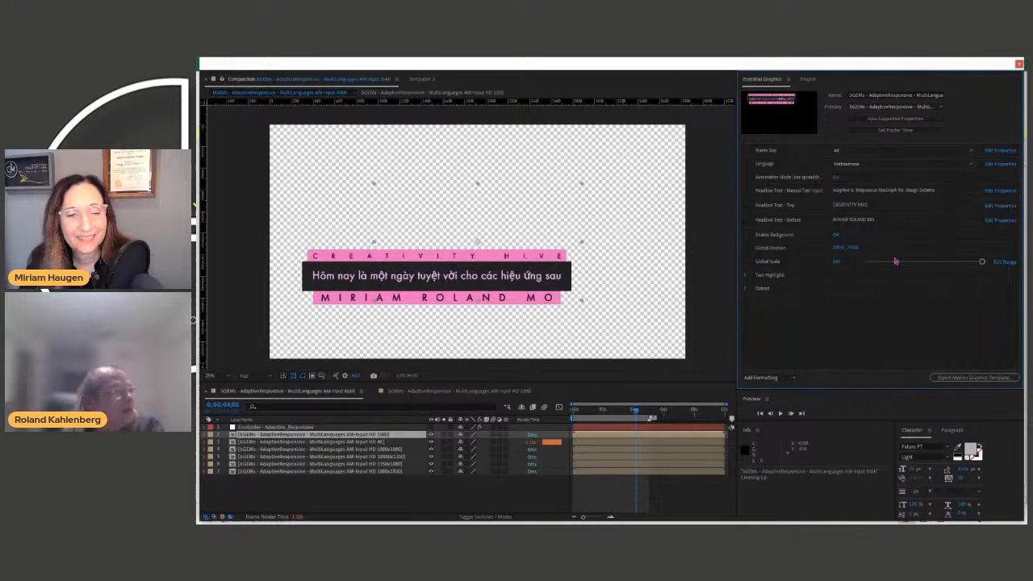
mouse_move(891, 226)
text(NEI)
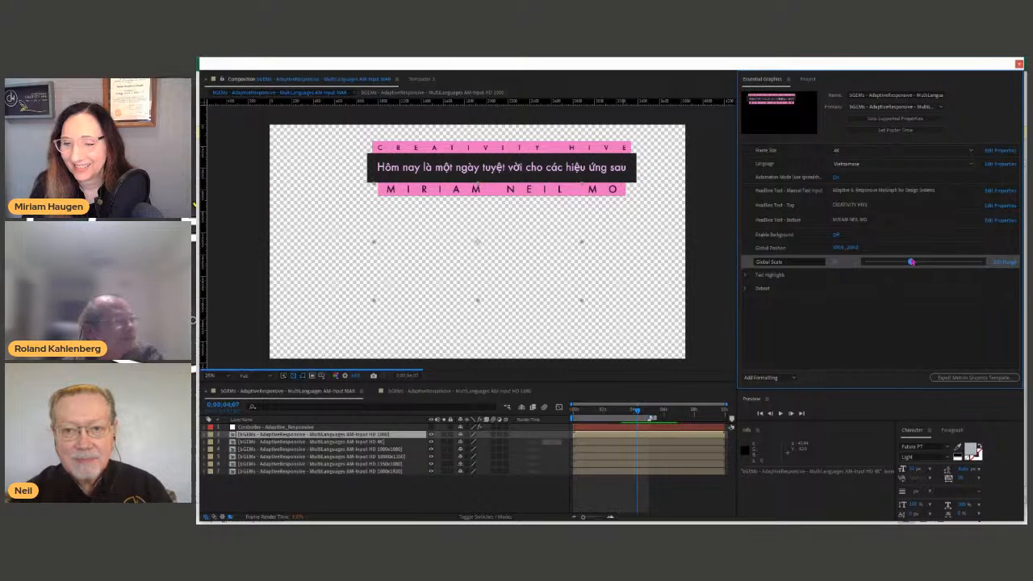
Shift the lower third up into the top-left corner via its position property
drag(910, 262, 981, 261)
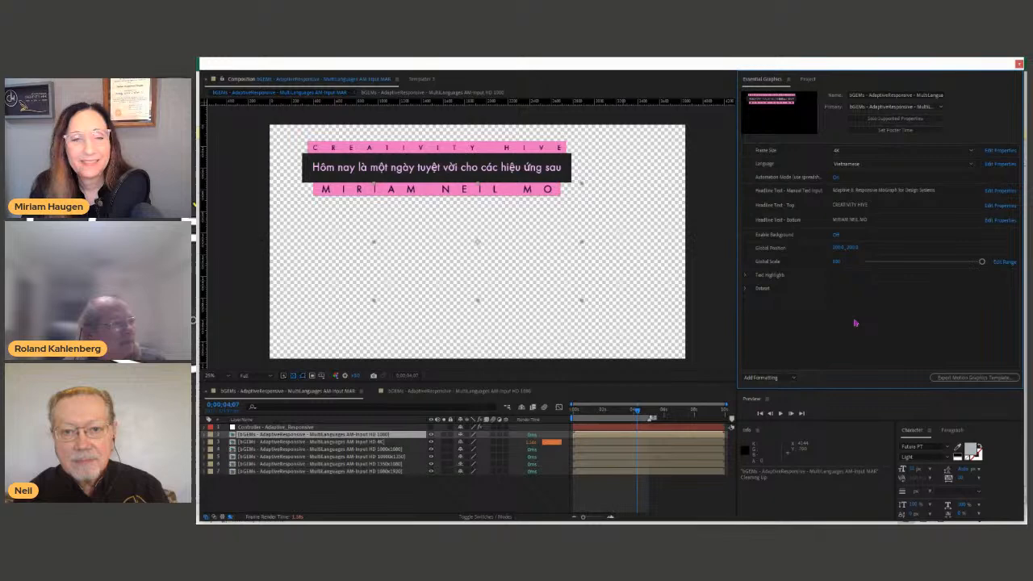
Try different Text Highlight targets in the graphic properties, then collapse the group again
click(745, 274)
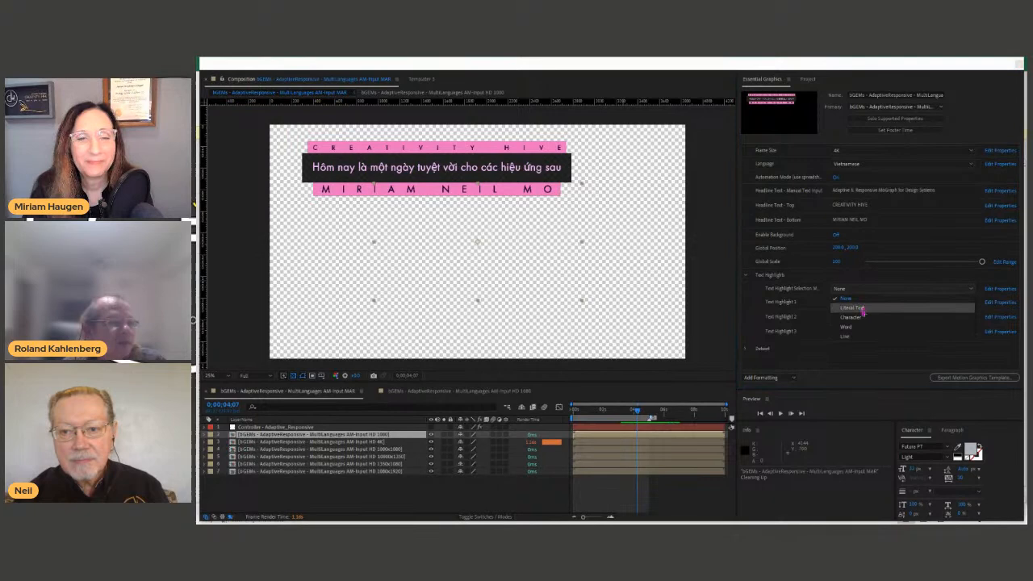
click(852, 306)
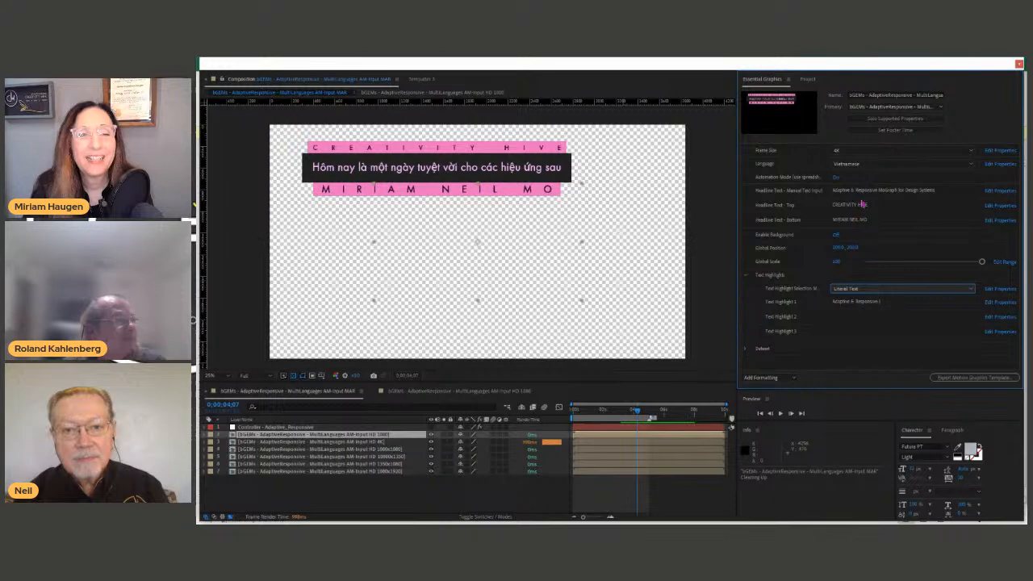
click(902, 287)
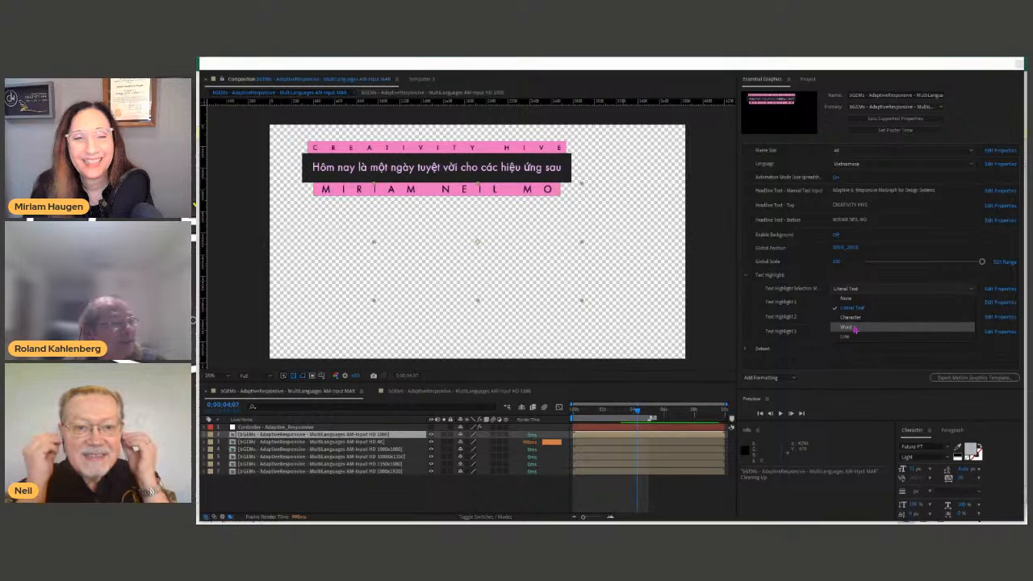
click(851, 316)
text(3-6)
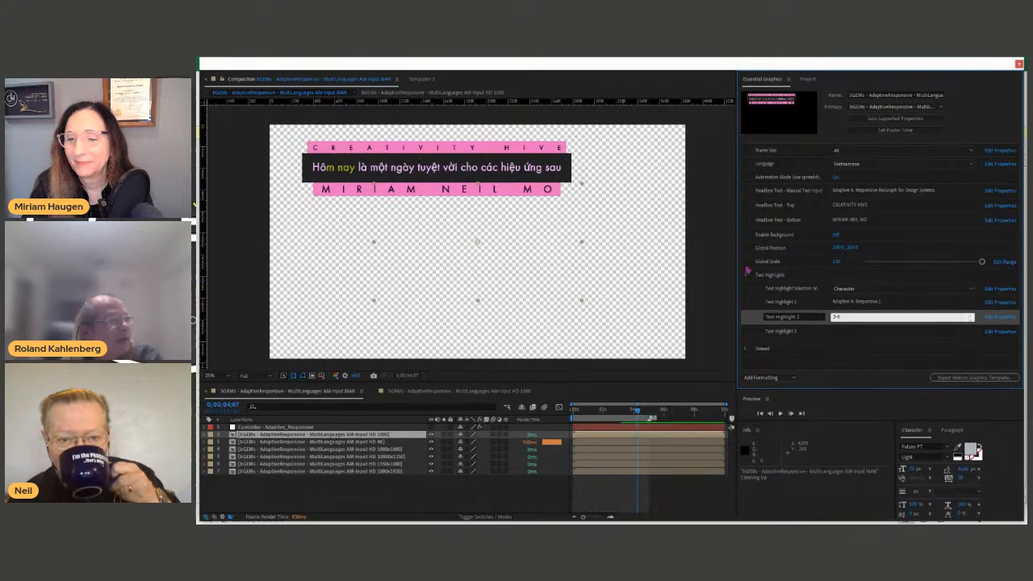
click(746, 275)
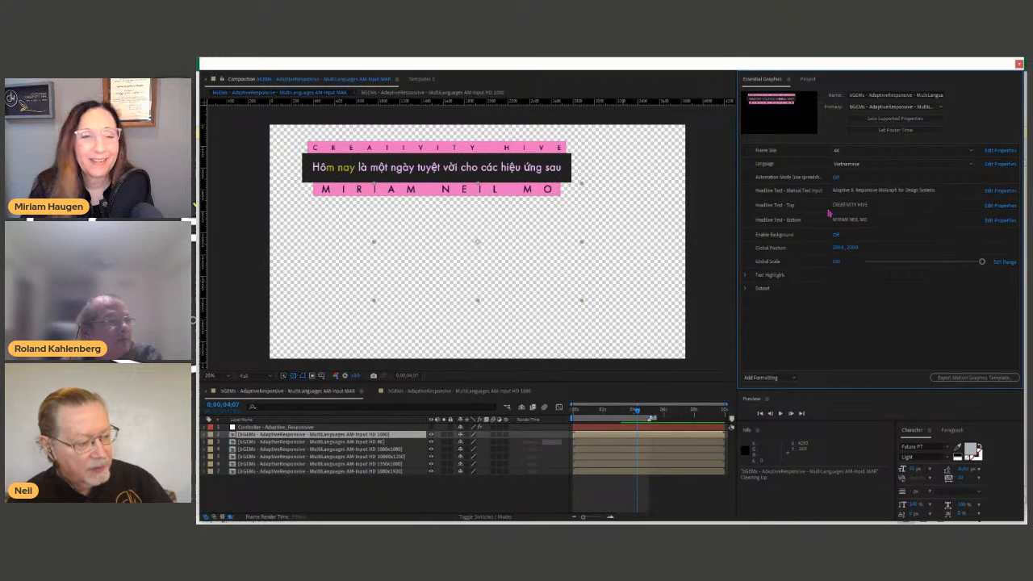
click(745, 274)
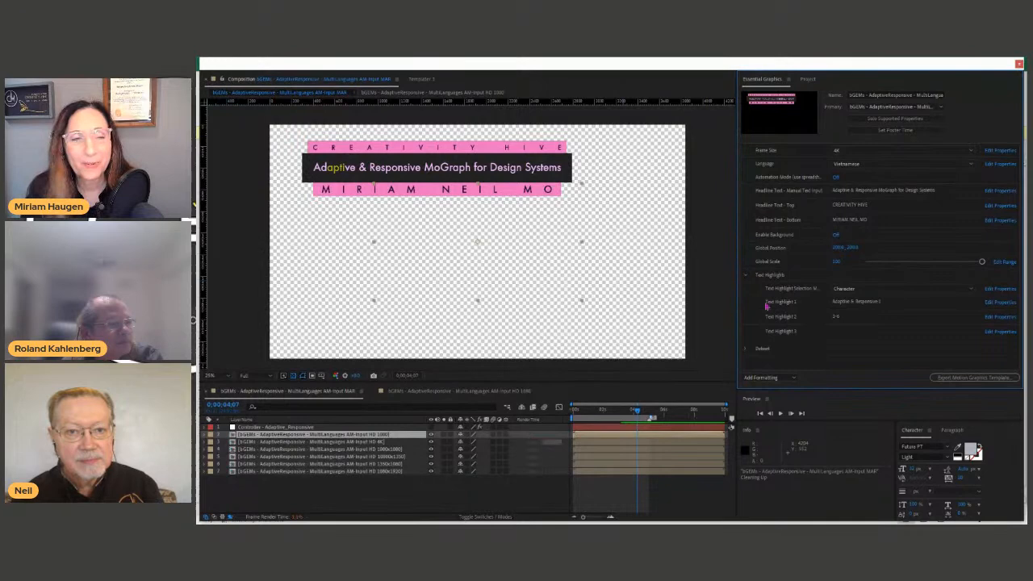
click(745, 274)
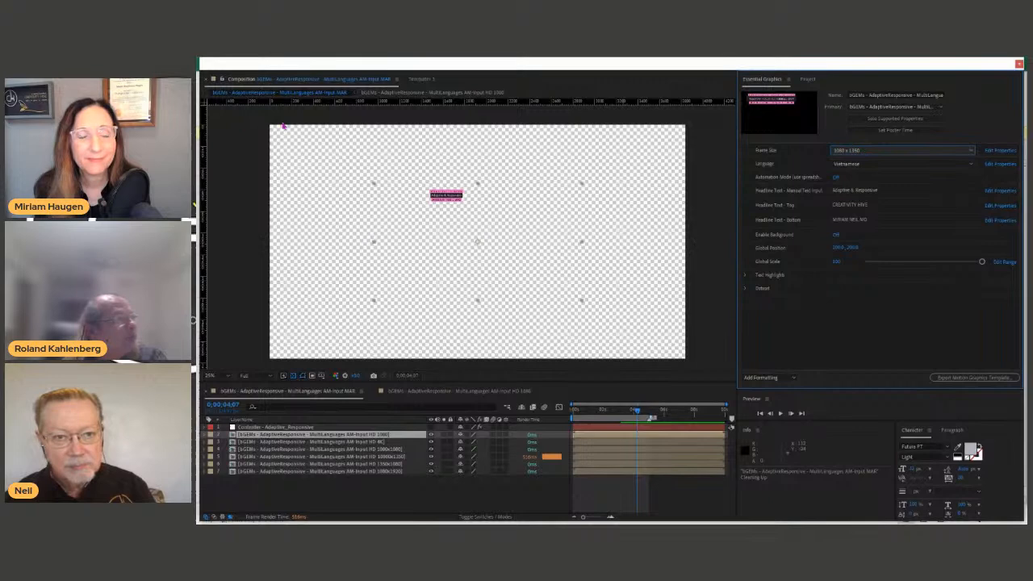
mouse_move(715, 246)
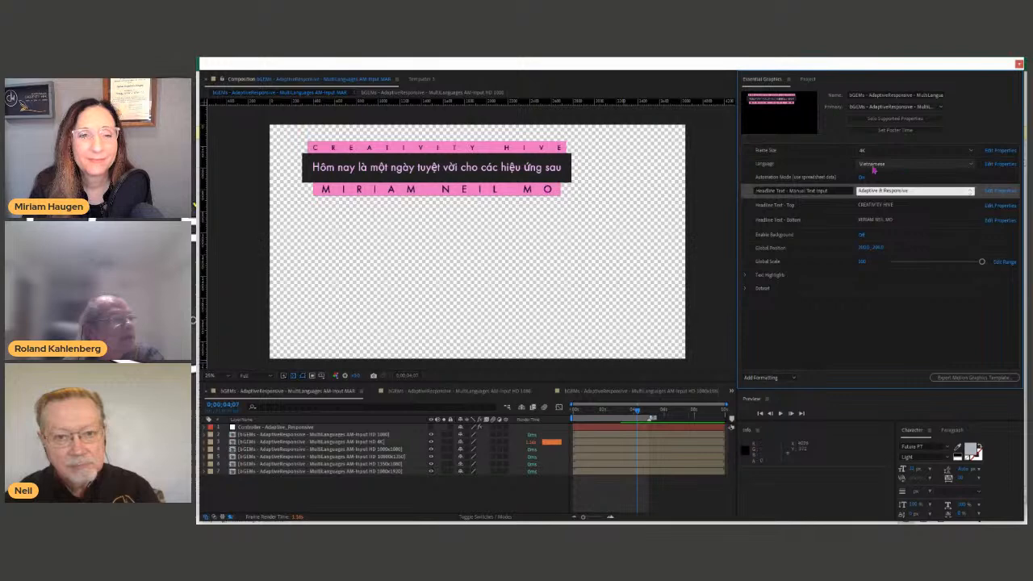
Switch the headline Language to English
click(913, 163)
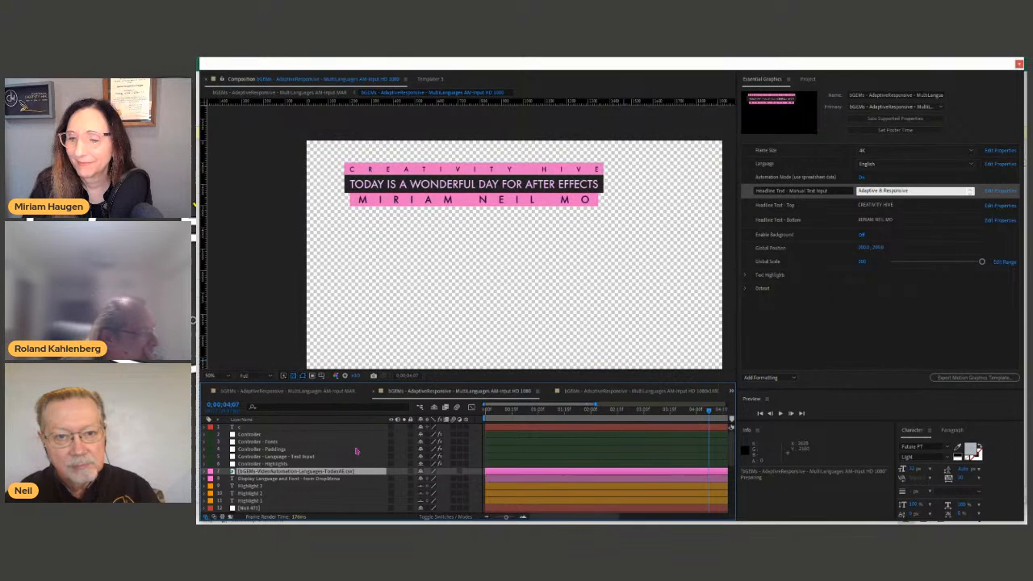
Reload the edited translation CSV from the Project panel and return to Essential Graphics
click(806, 79)
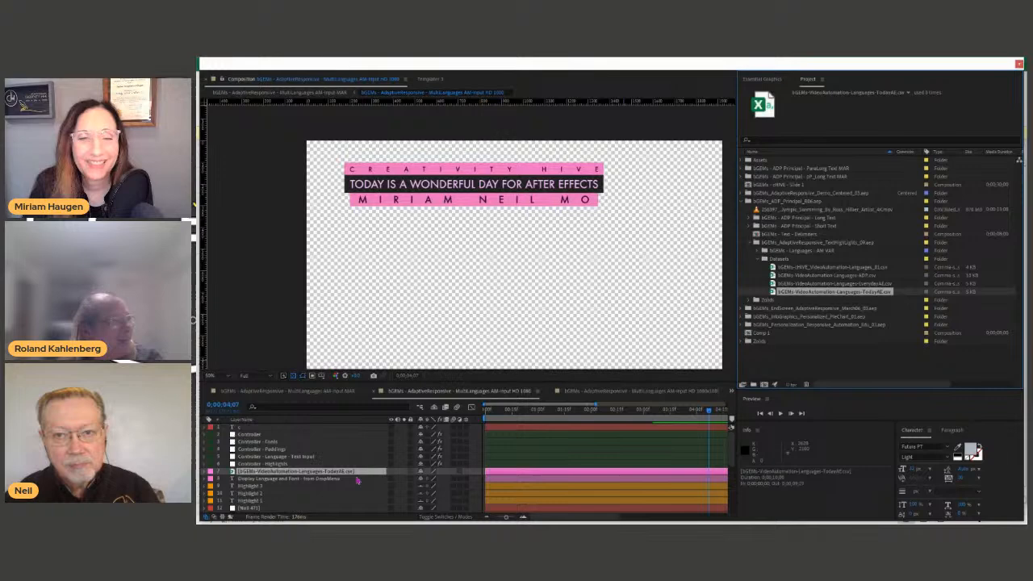
click(831, 284)
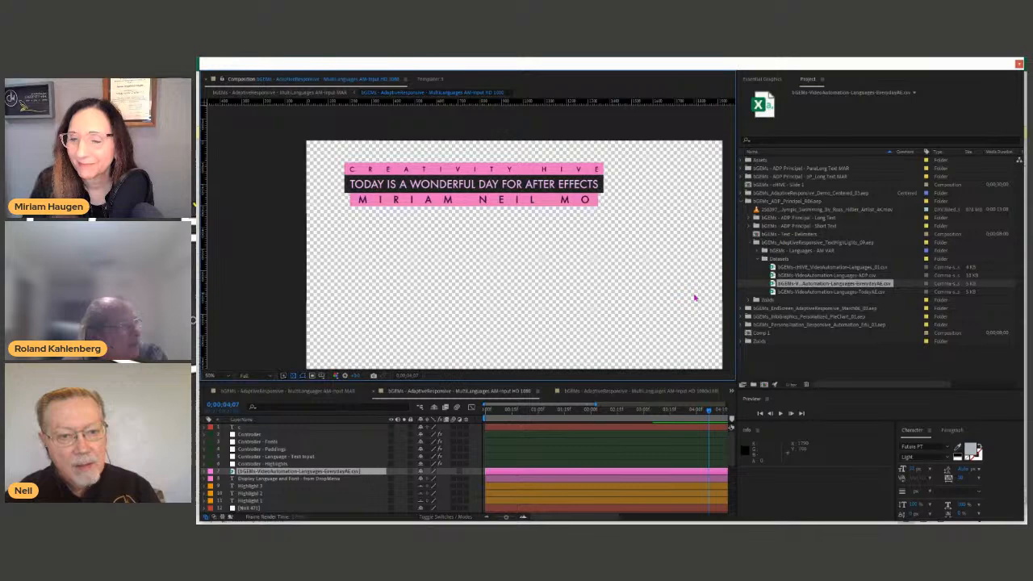
click(761, 77)
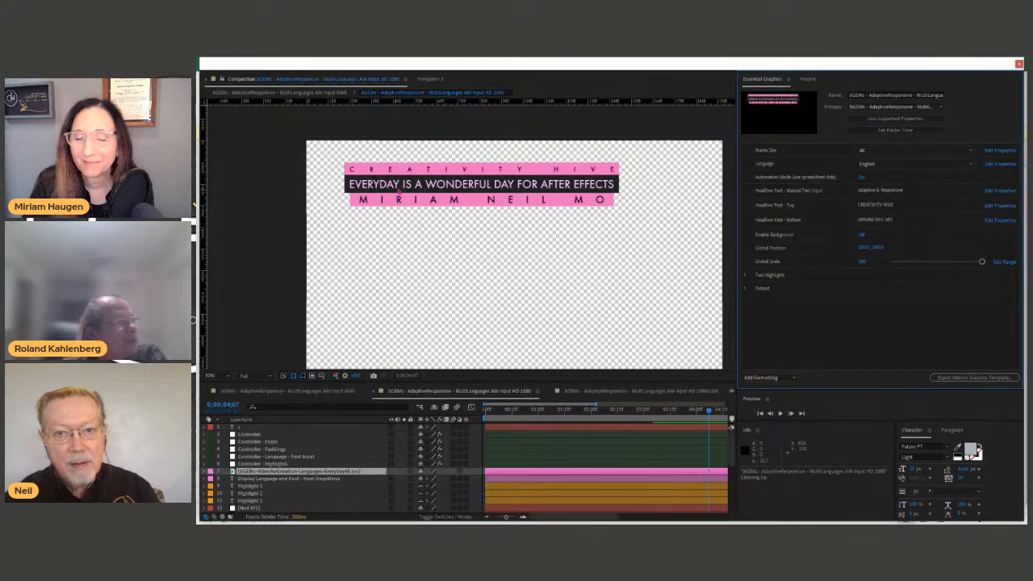
Switch the headline Language to Tagalog, then to Hindi
click(913, 163)
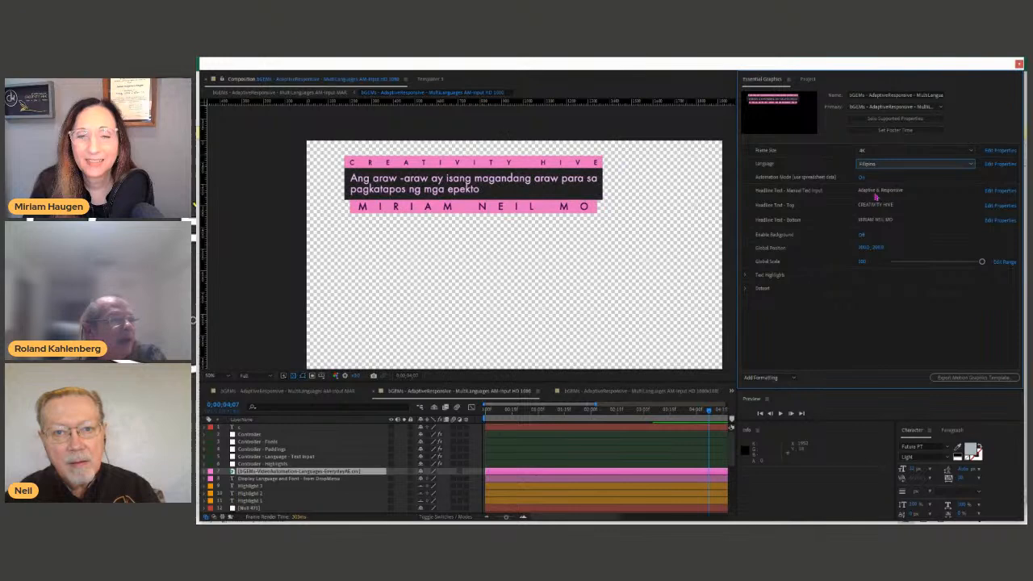
click(913, 163)
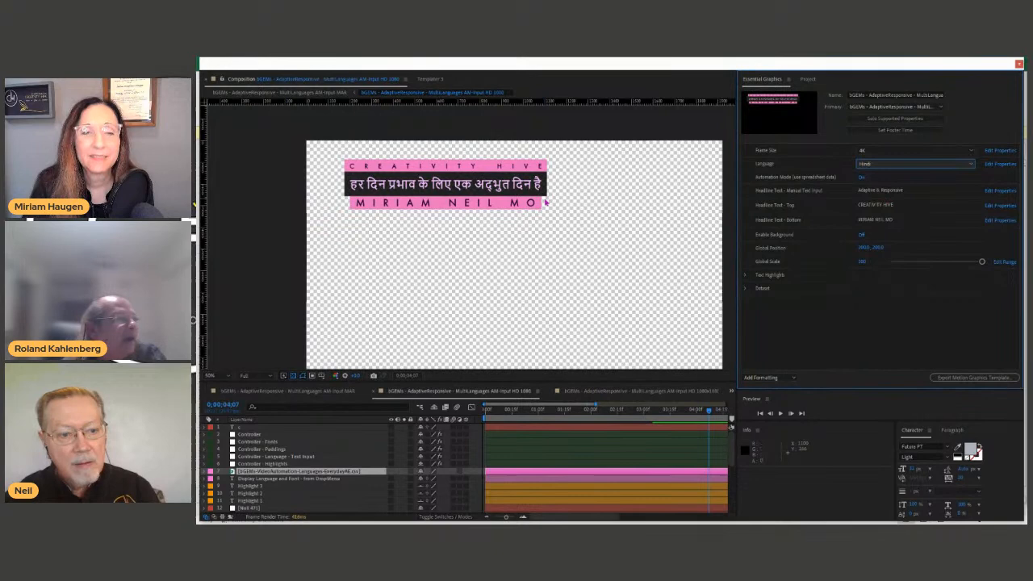
click(911, 165)
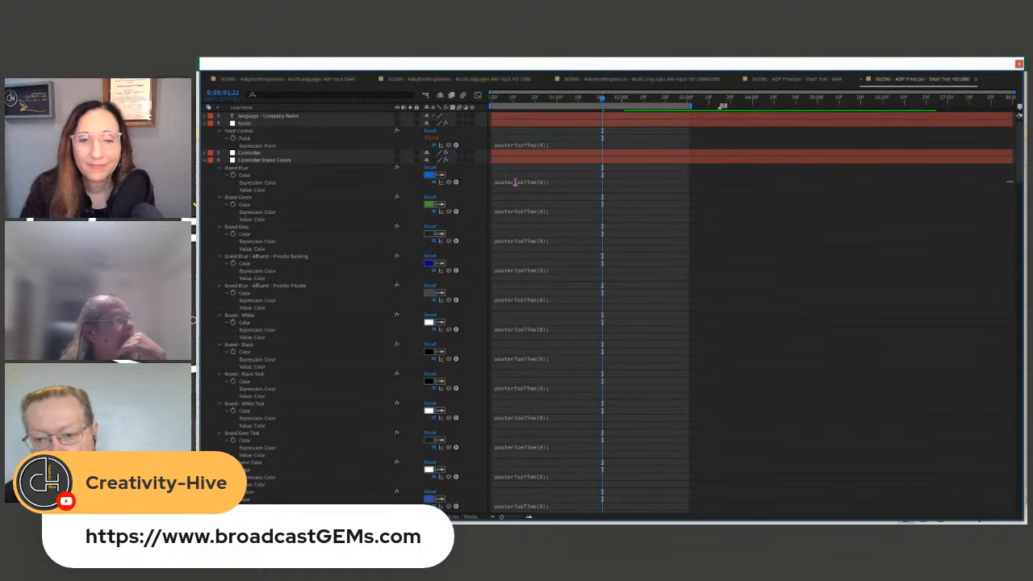
scroll(down, 3)
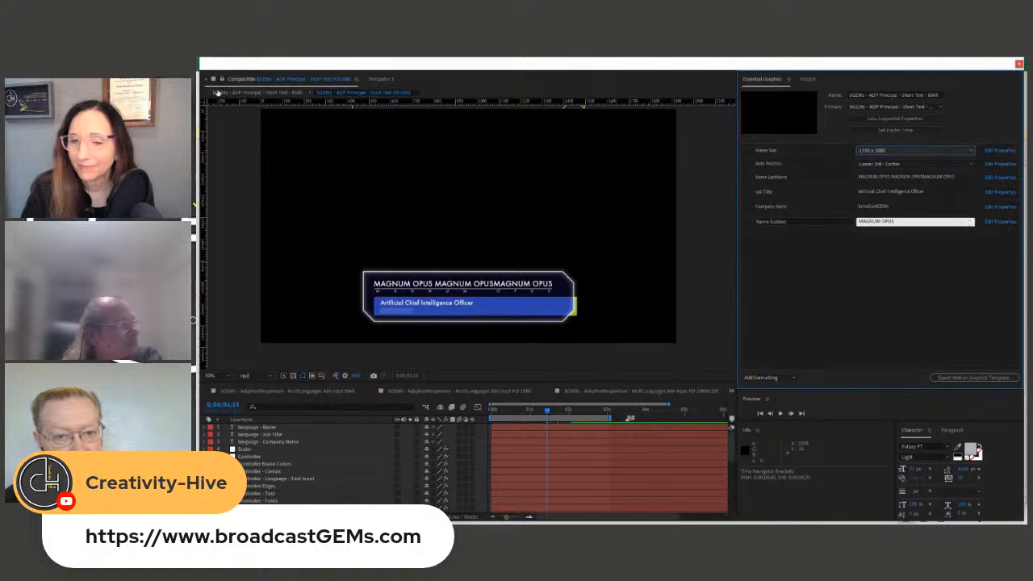
Set Auto Position to Lower 3rd - Right so the MAGNUM OPUS graphic sits bottom-right
click(913, 150)
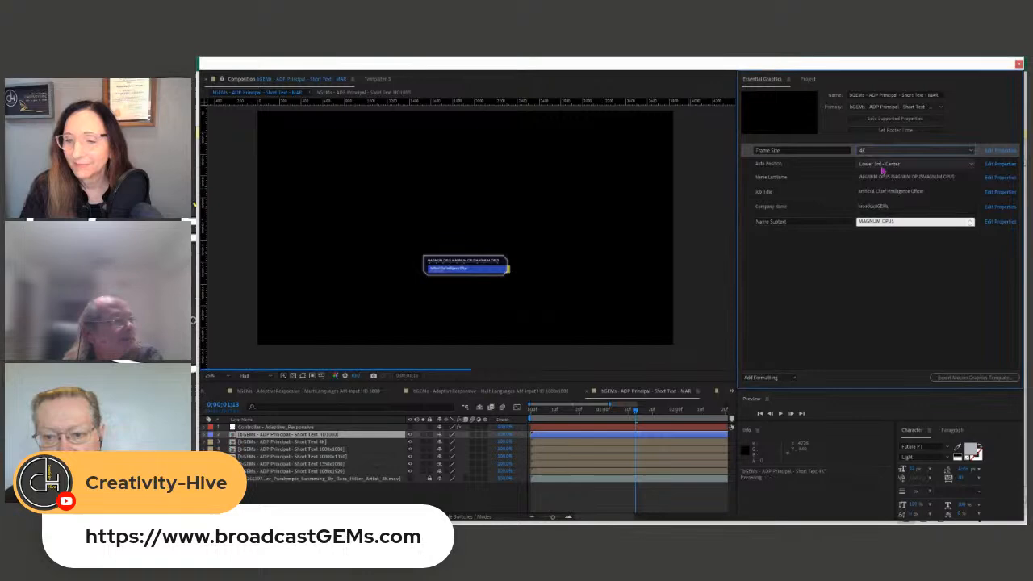
click(913, 165)
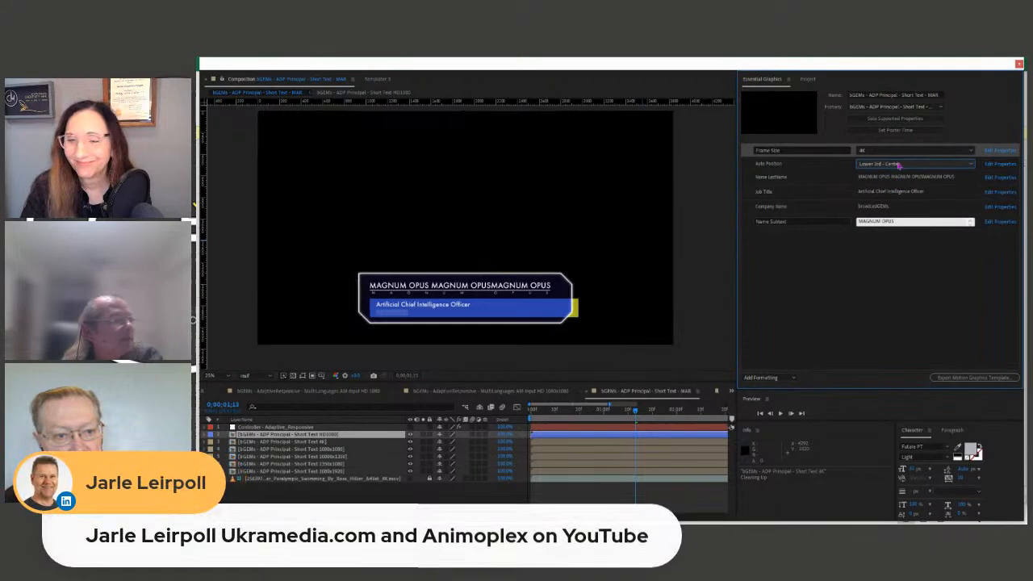
click(913, 165)
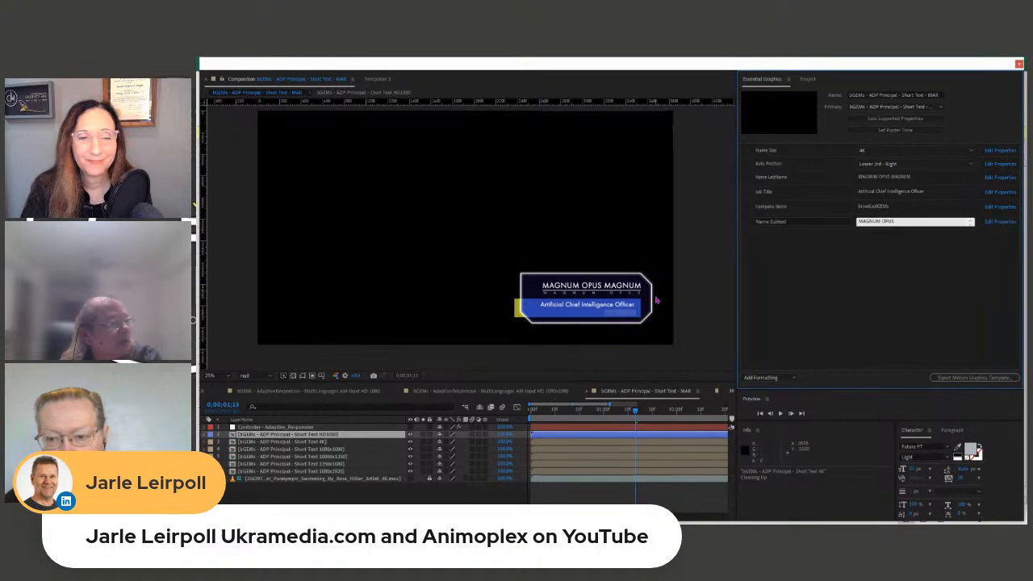
click(913, 150)
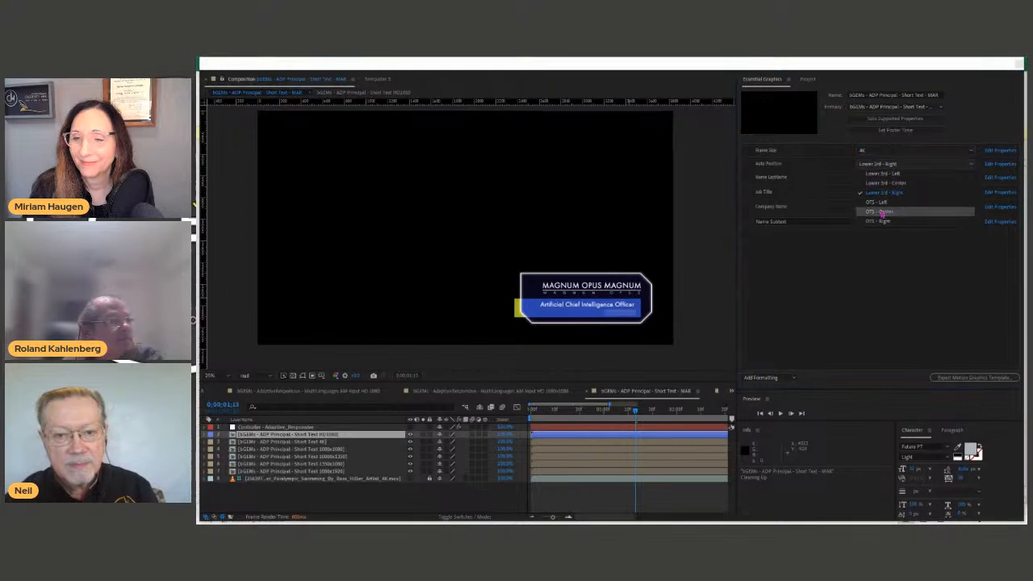
Choose HTL - Right from Auto Position to move the graphic top-right
click(877, 211)
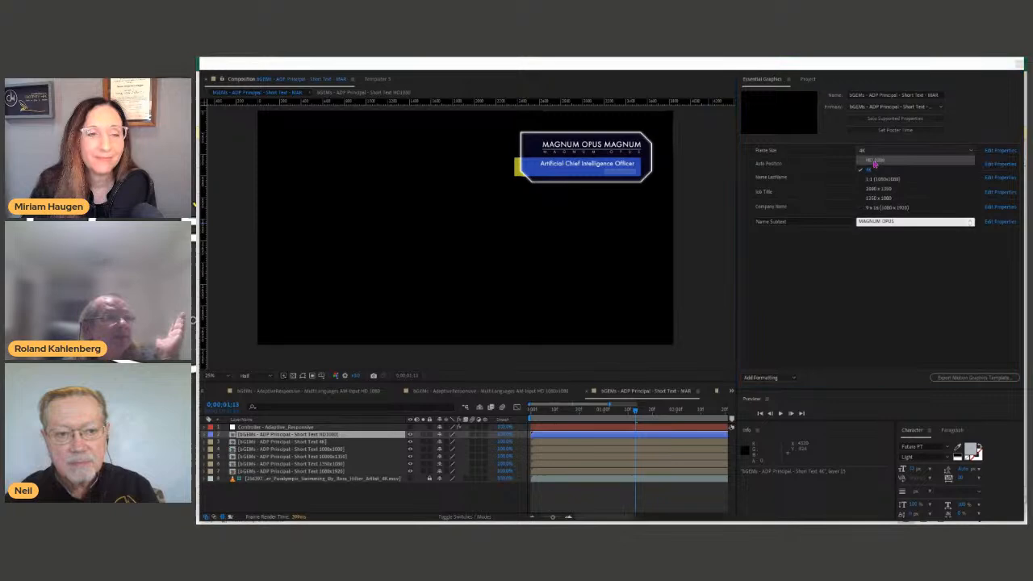
Pick another Frame Size preset and set Auto Position back to Lower 3rd - Left
click(874, 160)
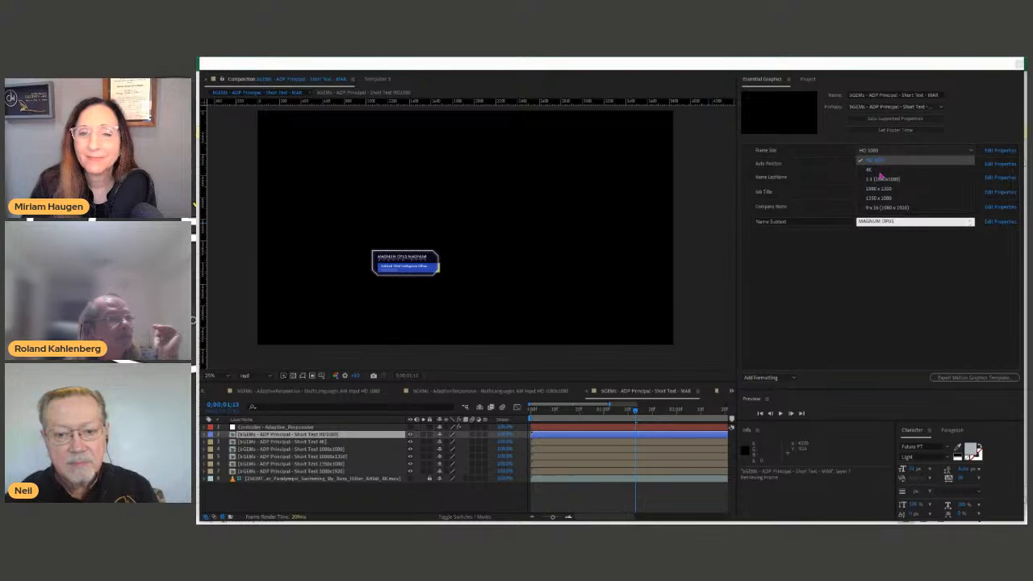
click(868, 169)
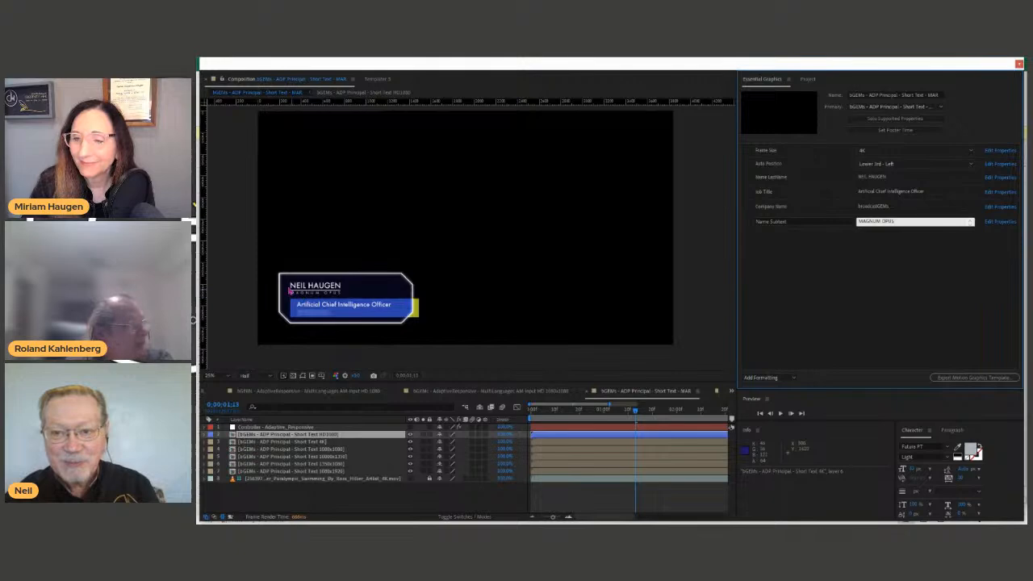
click(911, 190)
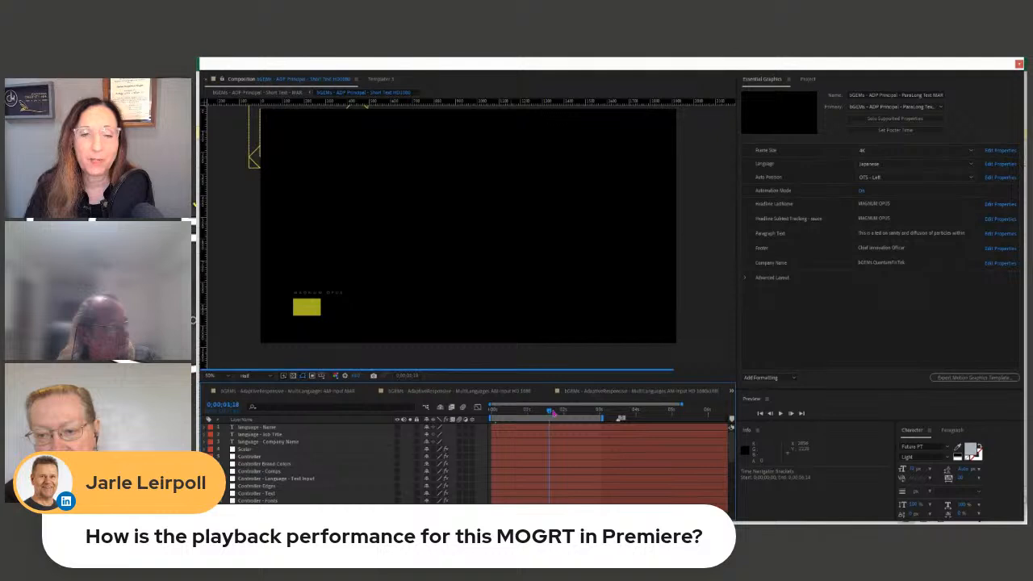
Move the playhead to where the Japanese MAGNUM OPUS graphic is fully on screen
click(597, 416)
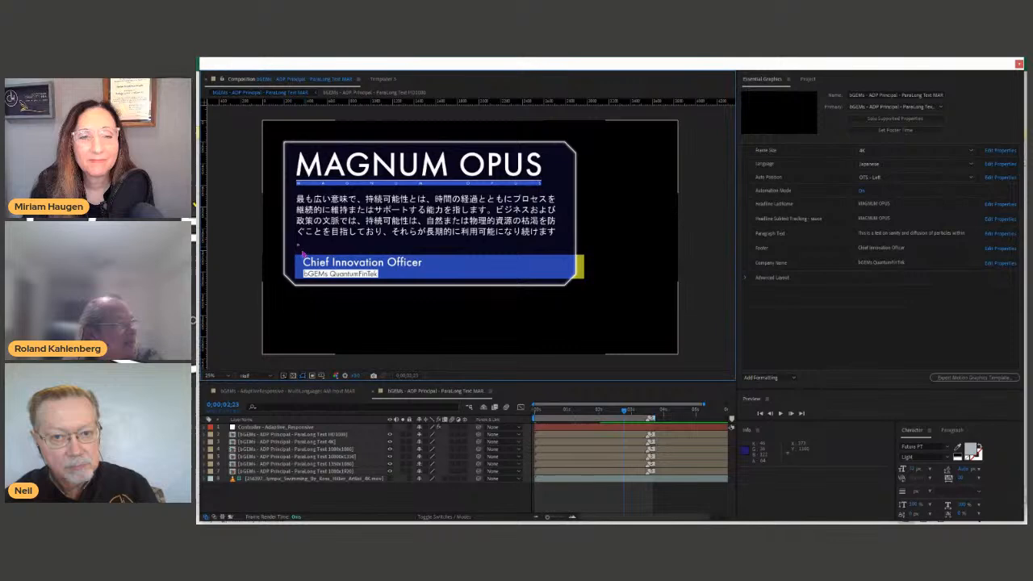
mouse_move(766, 315)
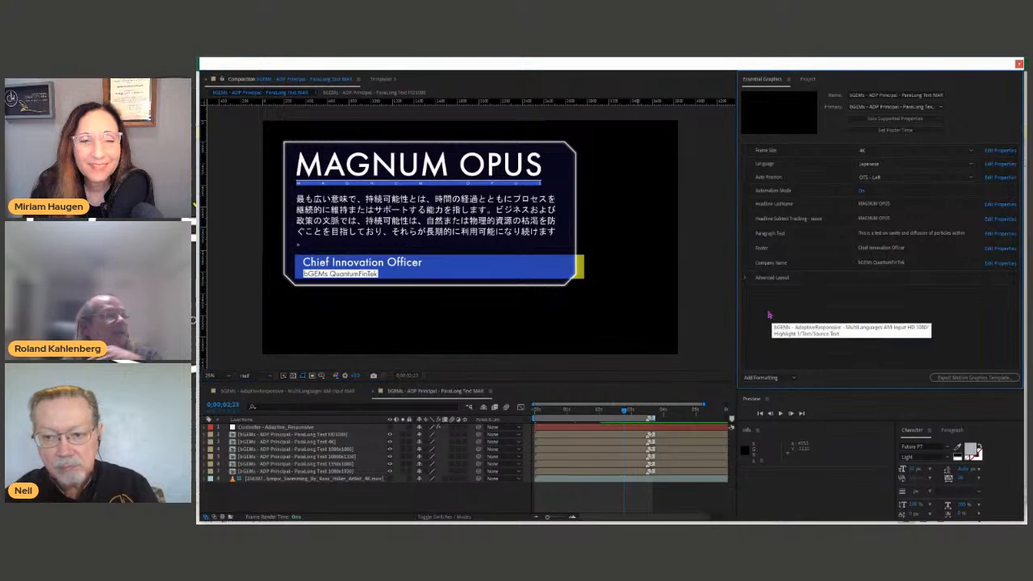
Adjust the grouped slider property and replace the headline MAGNUM OPUS with CREATIVITY HIVE LIVE
click(746, 278)
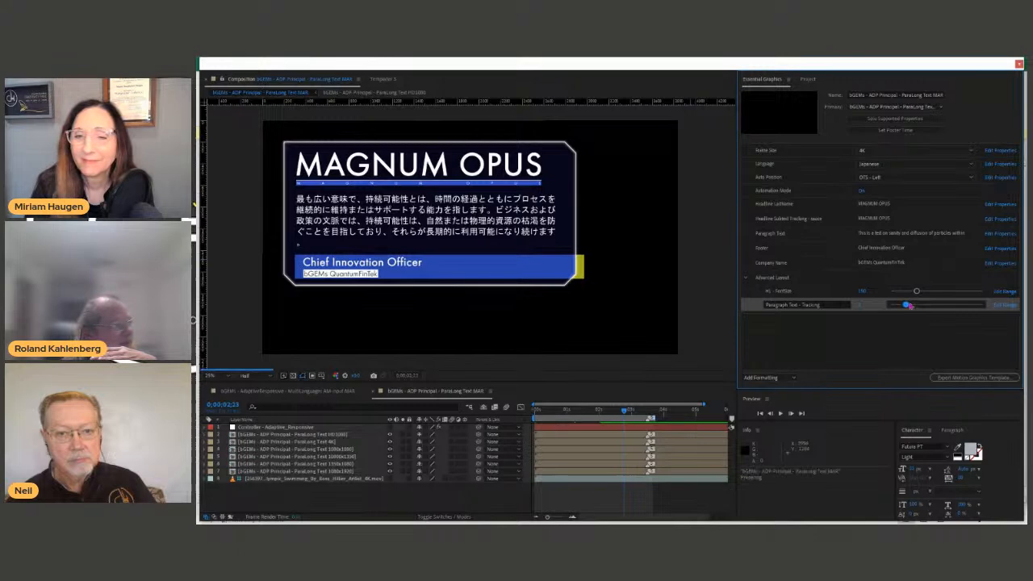
drag(905, 303, 931, 303)
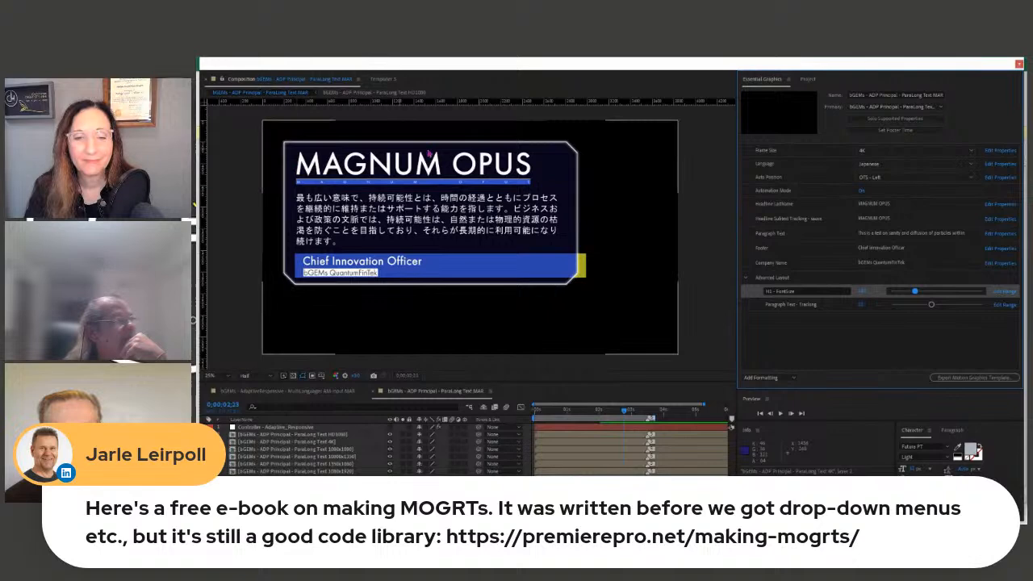
click(916, 176)
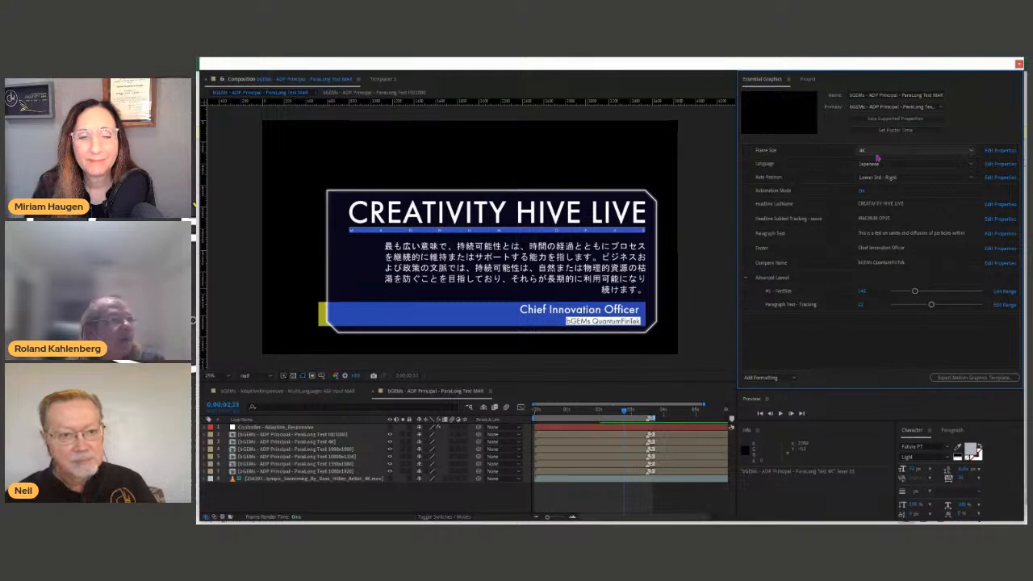
Preview the lower third at several Frame Size values, then move it with the Position dropdown
click(916, 150)
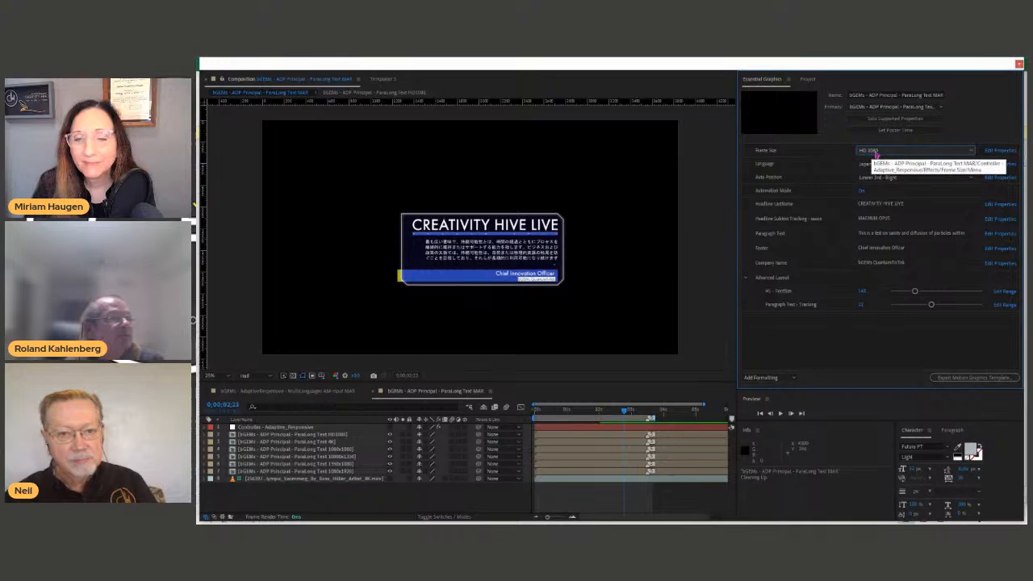
click(916, 150)
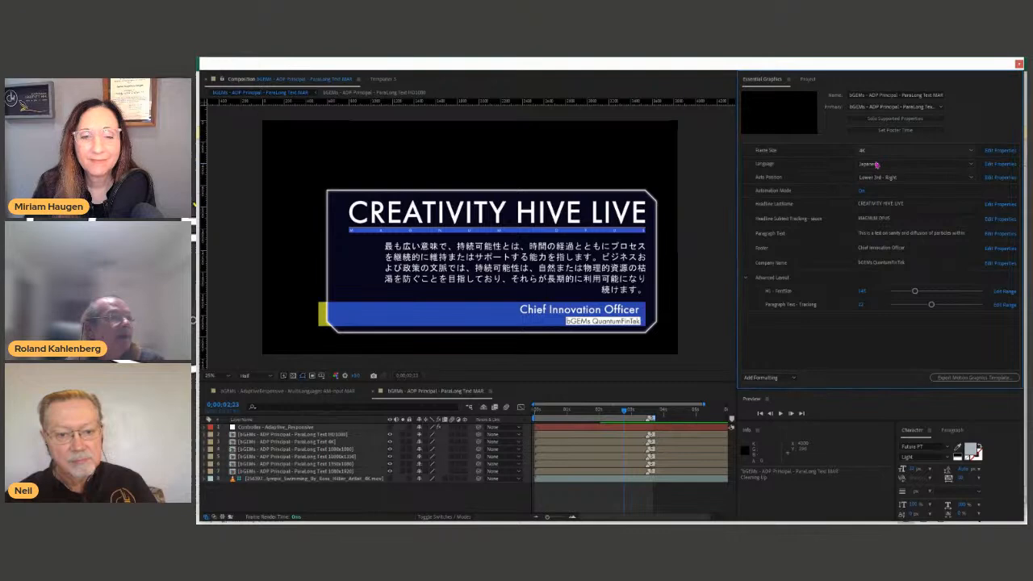
click(912, 150)
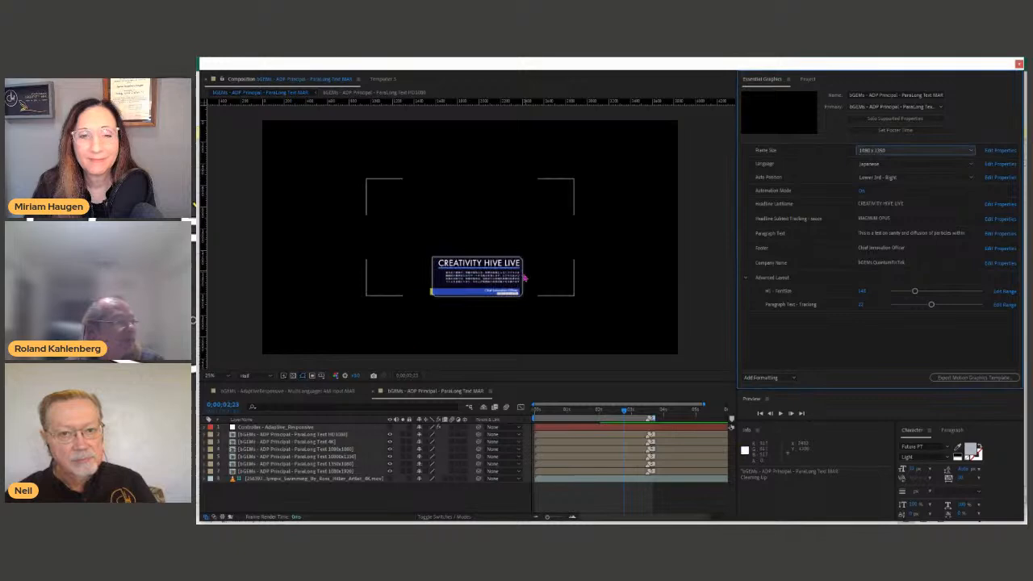
click(913, 176)
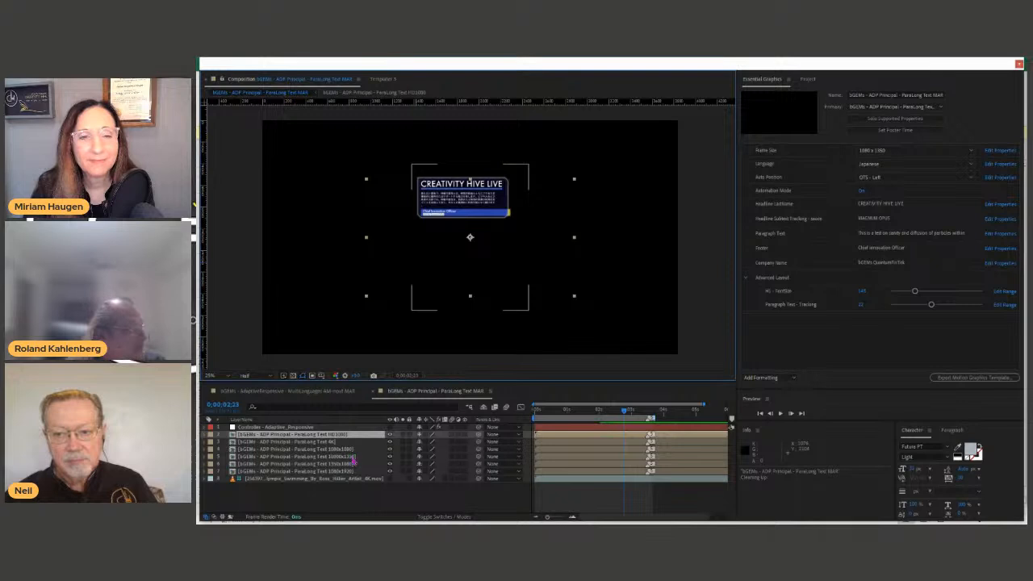
click(307, 455)
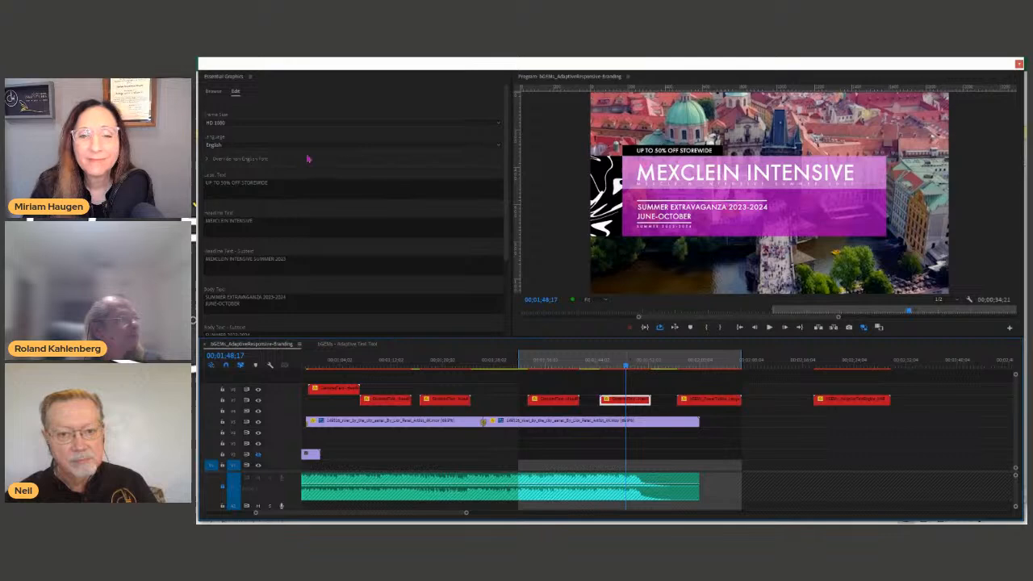
mouse_move(282, 204)
text(GREAT PERFORMANCE)
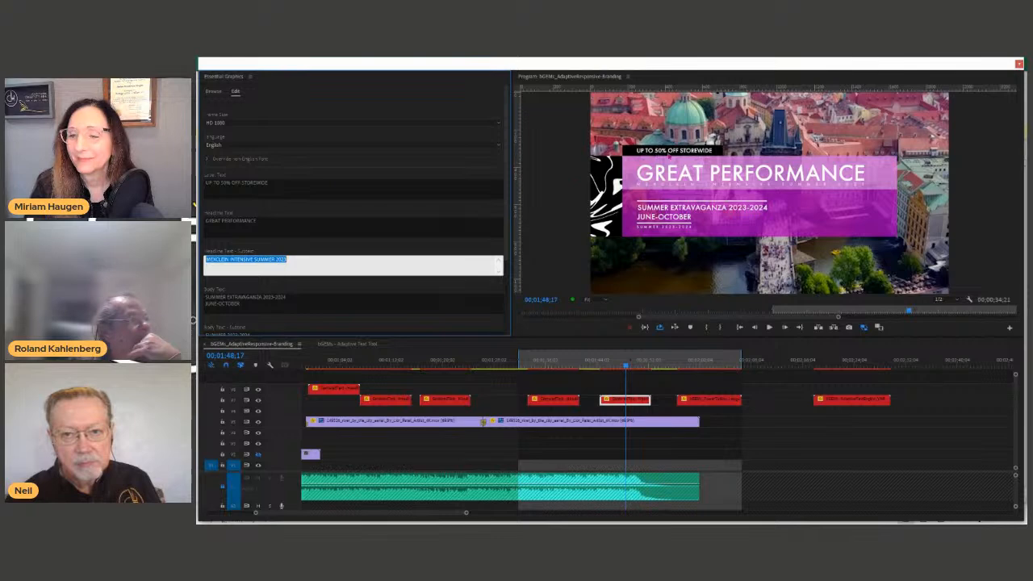
Edit the subheadline to SUMMER EXTRAVAGANZA 2023 JUNE-OCTOBER, breaking the line before 2023
click(351, 184)
text(8)
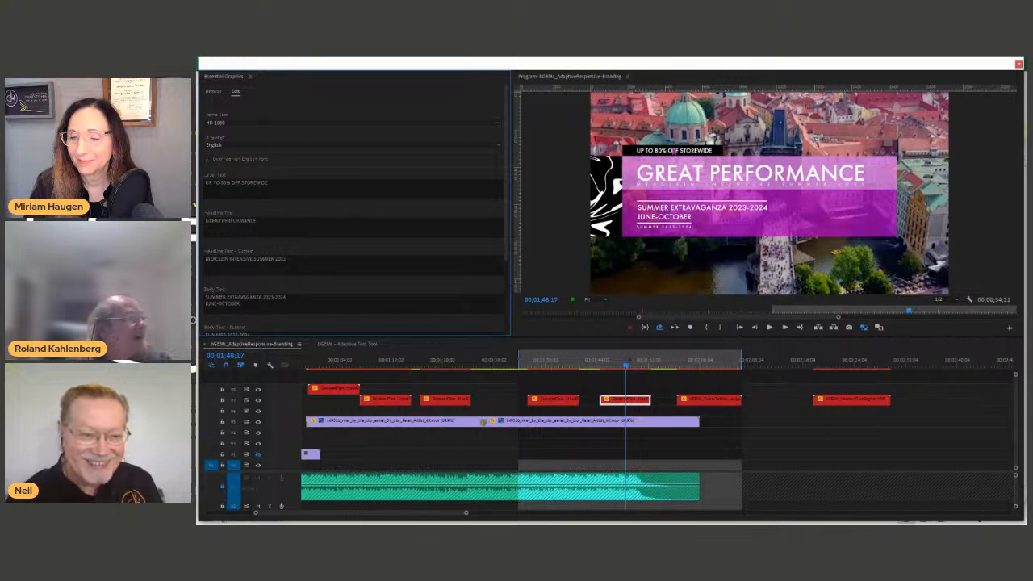
scroll(down, 3)
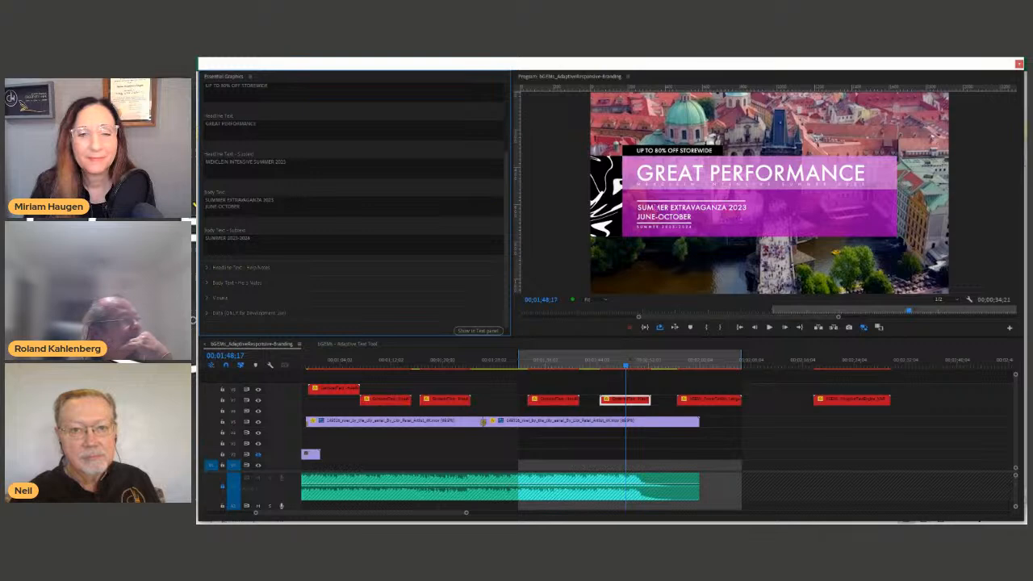
click(352, 204)
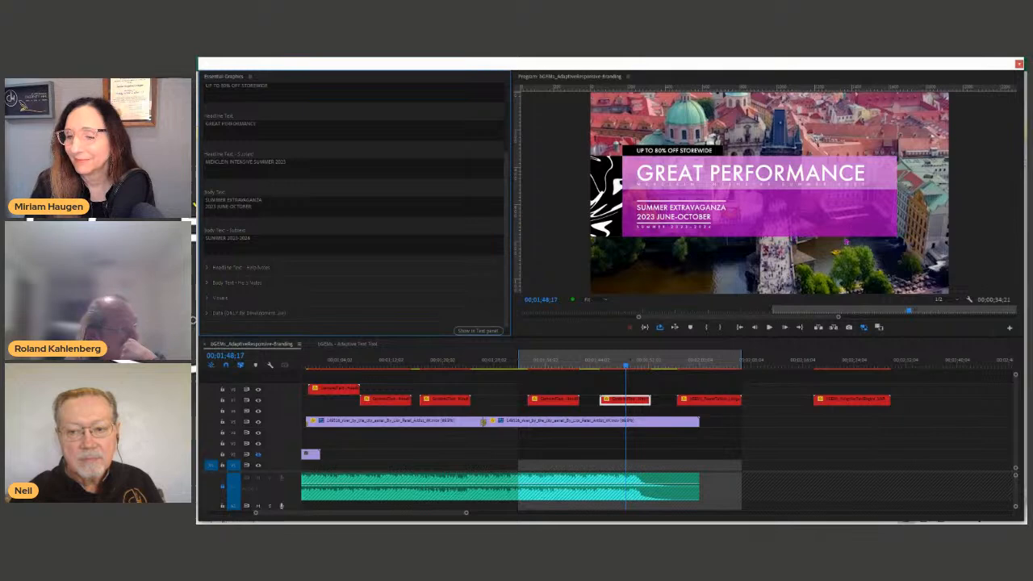
click(236, 90)
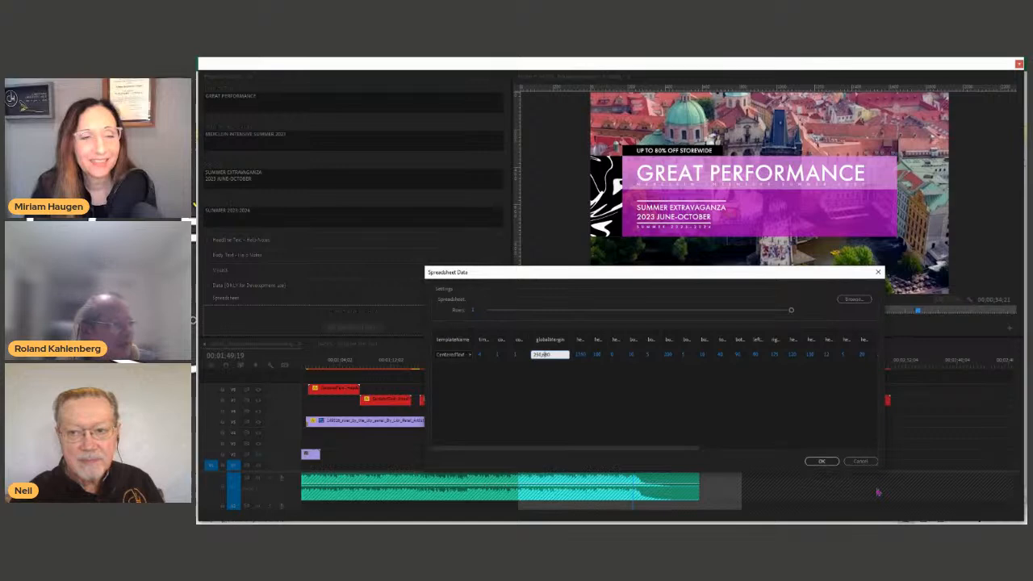
Dismiss the Spreadsheet Data dialog with OK to return to the timeline
click(821, 461)
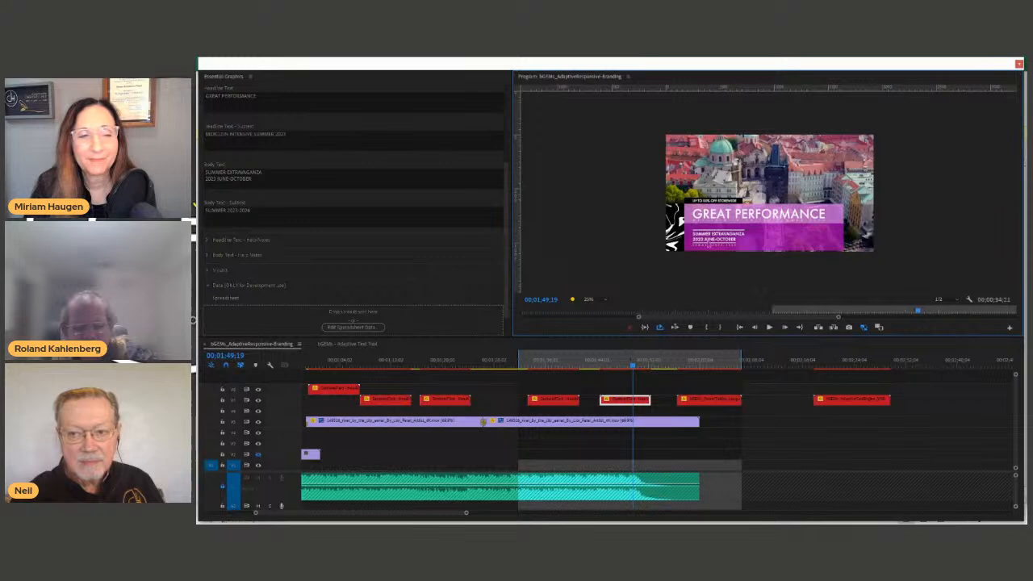
Deselect the Great Performance clip in the timeline so the Program Monitor shows black
click(351, 326)
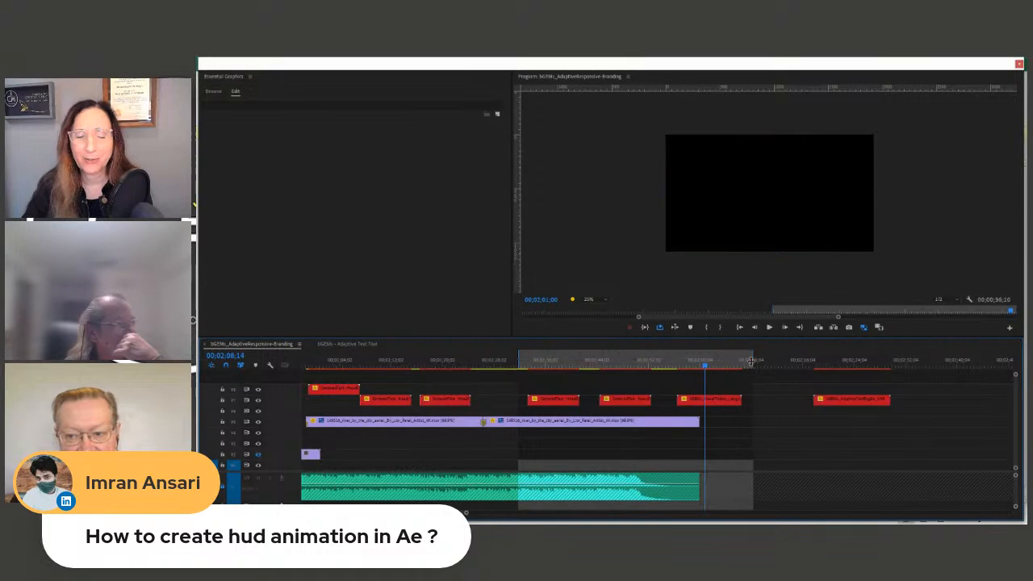
click(707, 361)
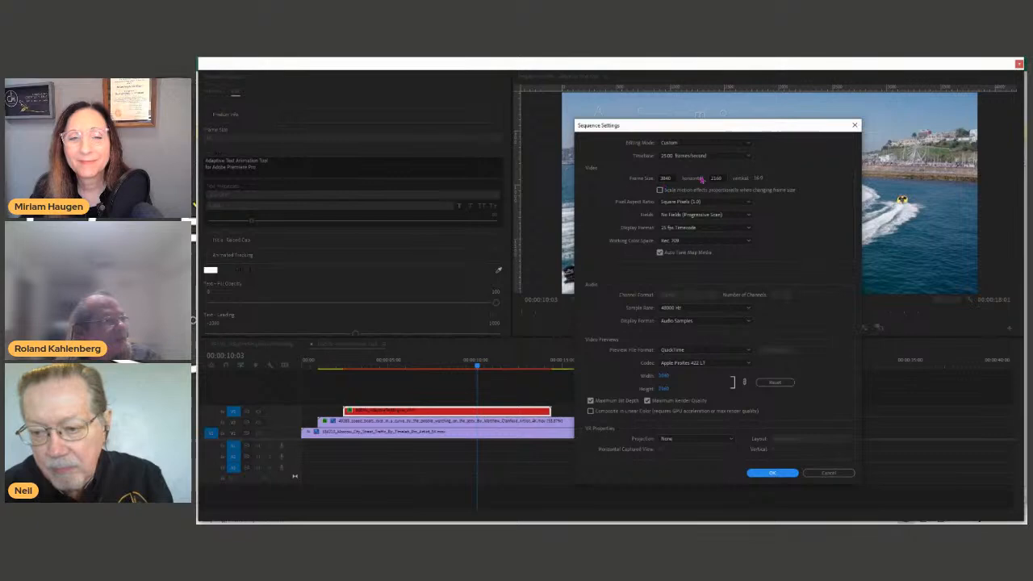
Close Sequence Settings unchanged before launching Auto Reframe Sequence
click(771, 471)
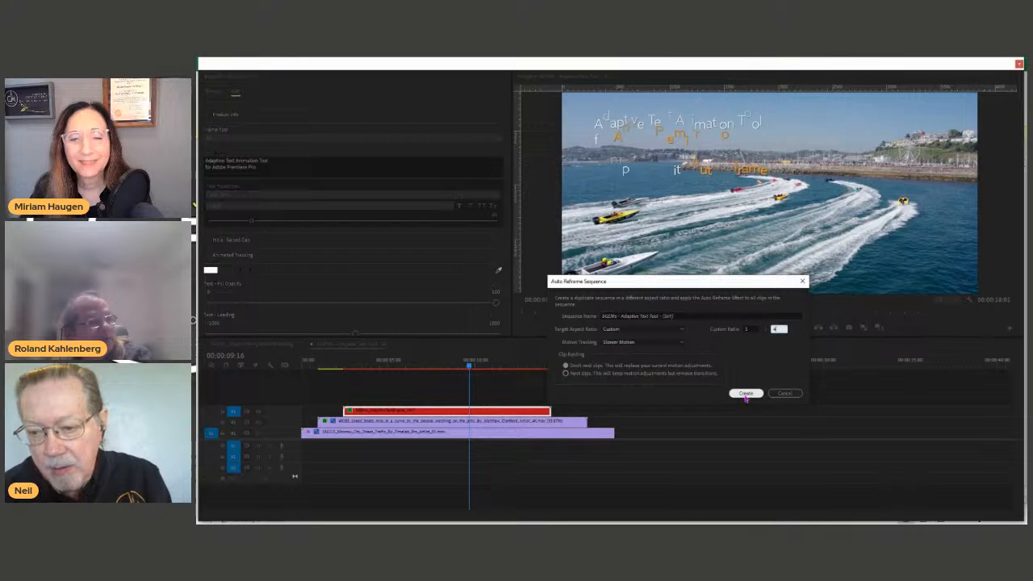
click(743, 394)
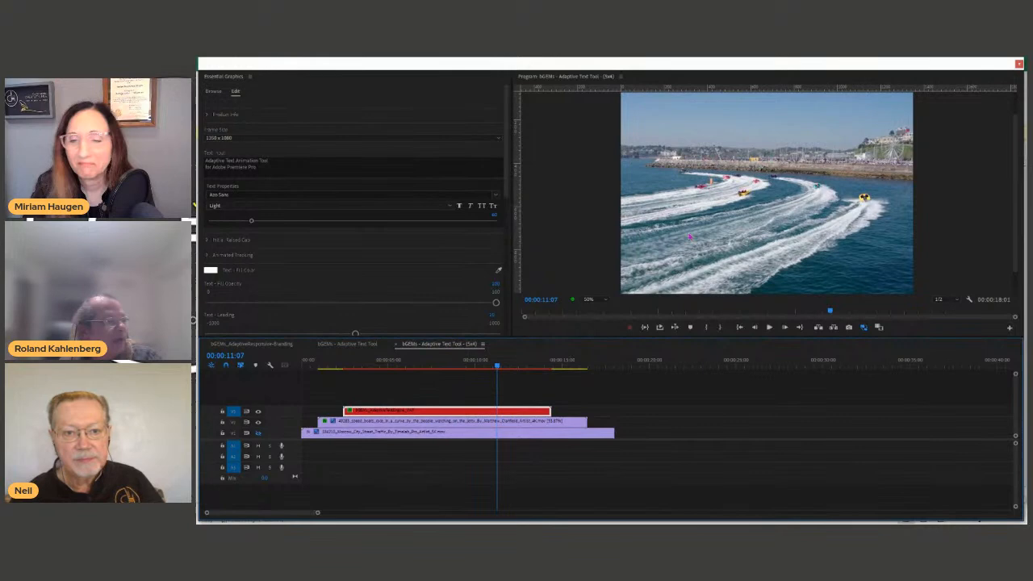
Switch to the auto-reframed speedboat sequence in the Timeline
click(455, 365)
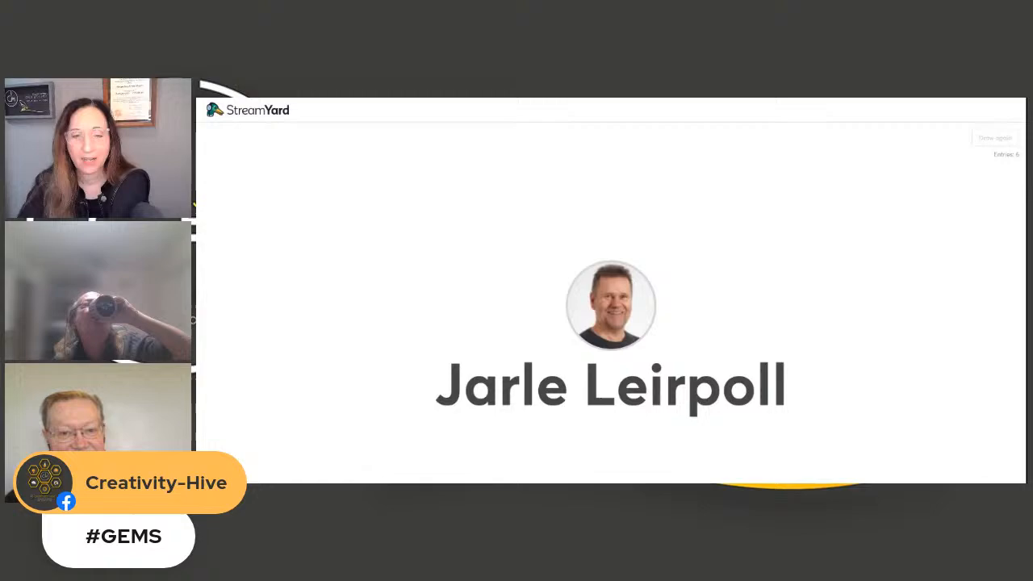
Stop the StreamYard name picker to reveal the giveaway winner
click(994, 137)
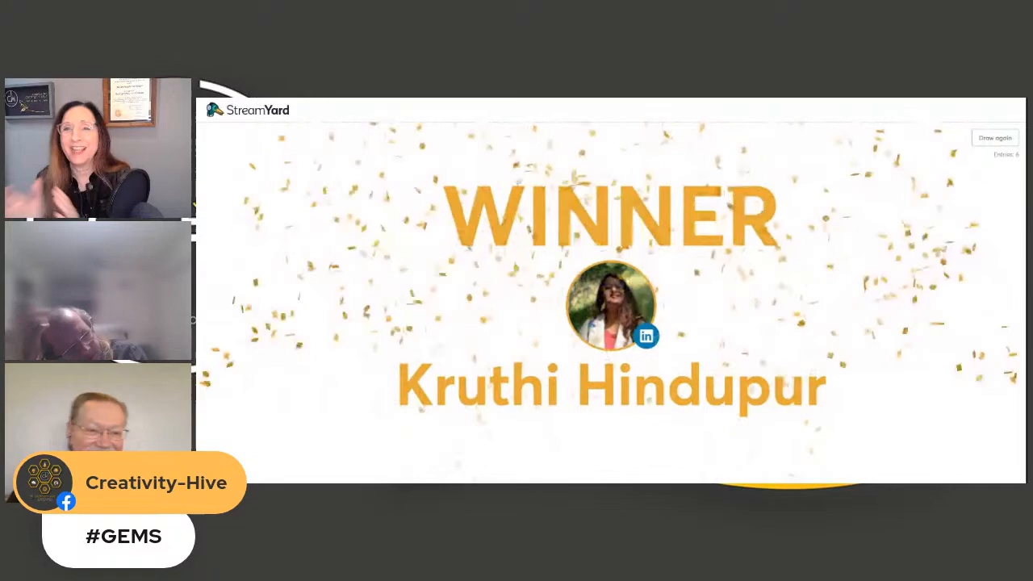